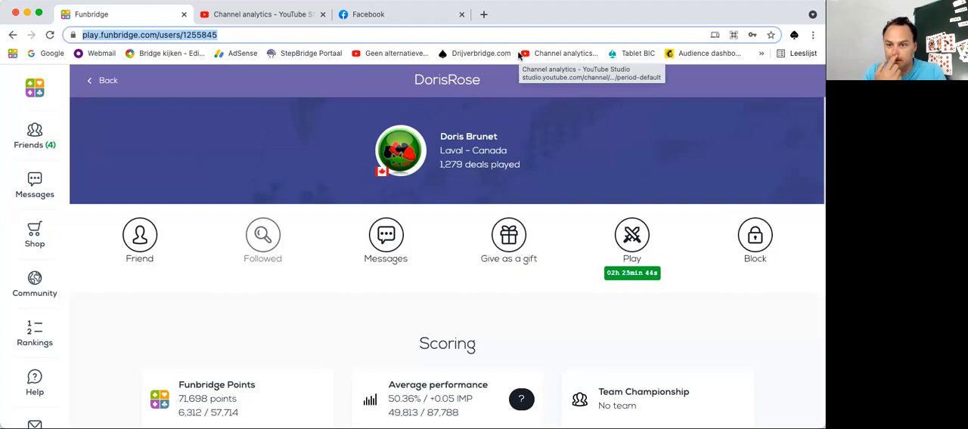
mouse_move(477, 308)
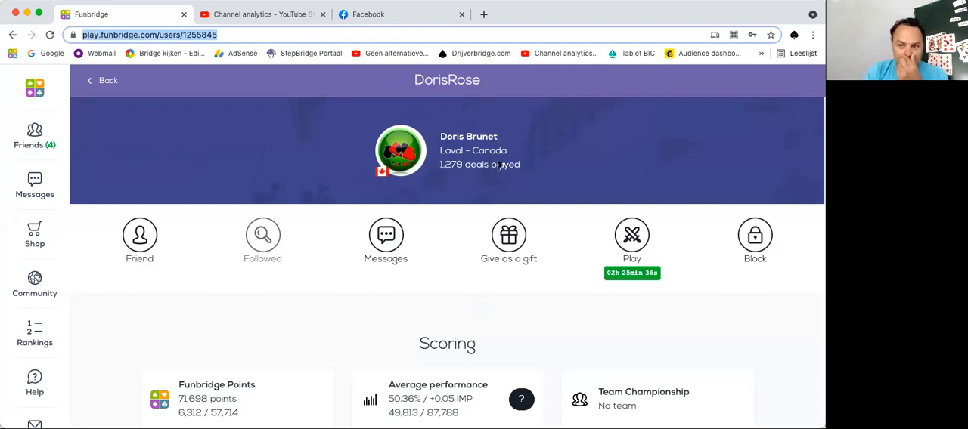
mouse_move(453, 150)
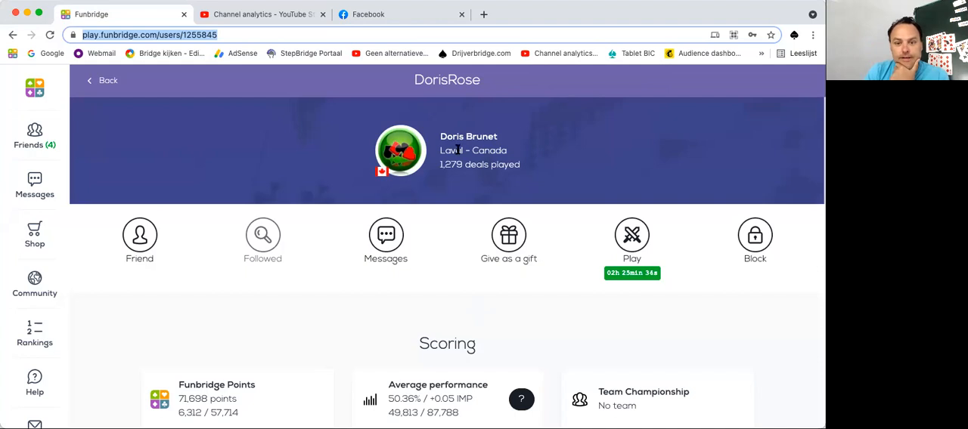
mouse_move(486, 287)
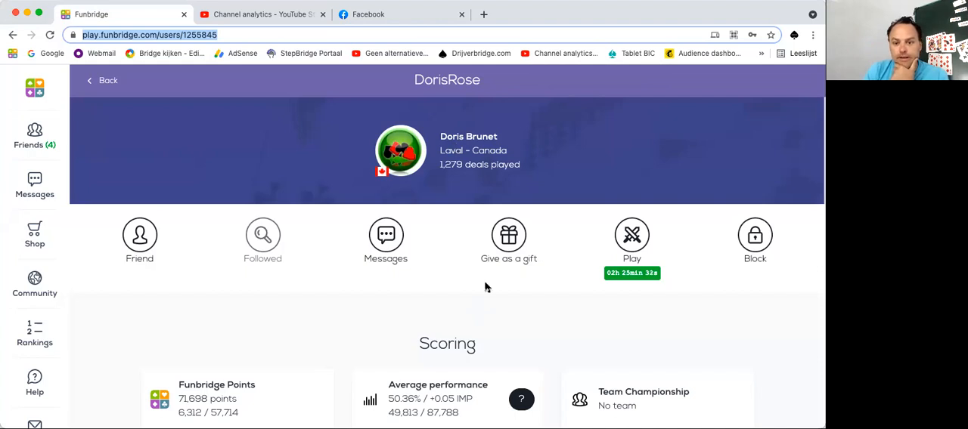
click(632, 236)
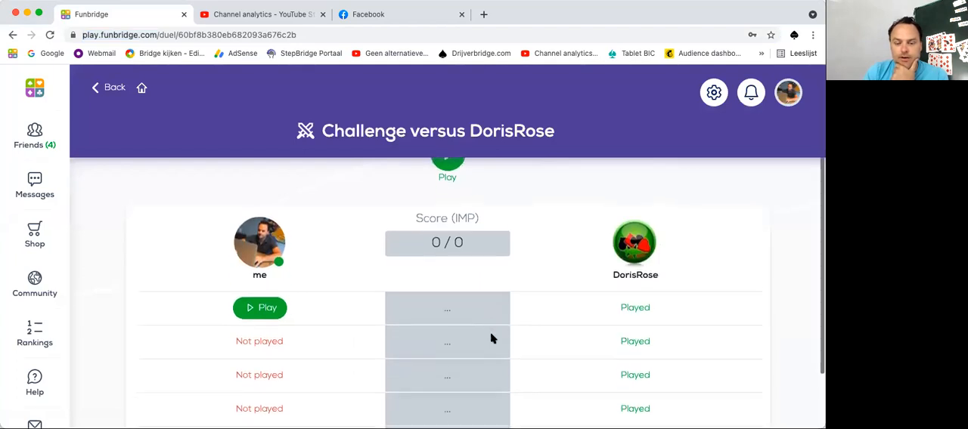
Step: Start deal 1 and bid 1♣, 1♥, 1NT, then pass North's 3NT to end the auction
click(261, 308)
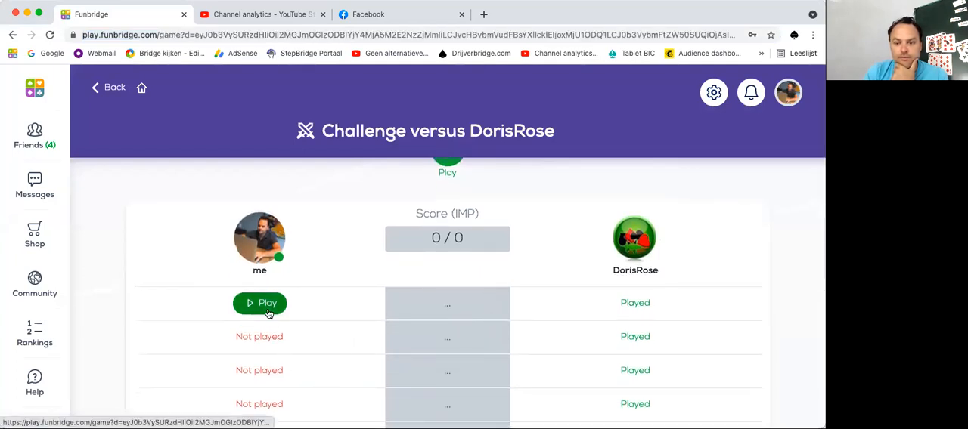
click(261, 303)
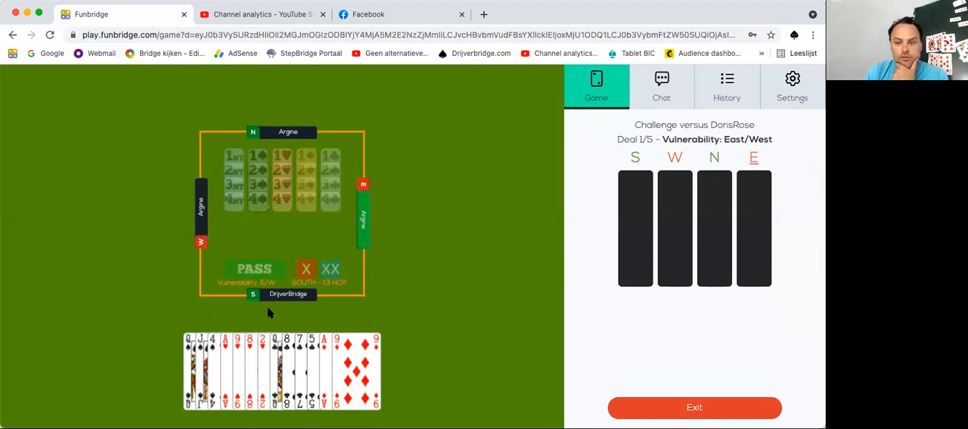
click(254, 269)
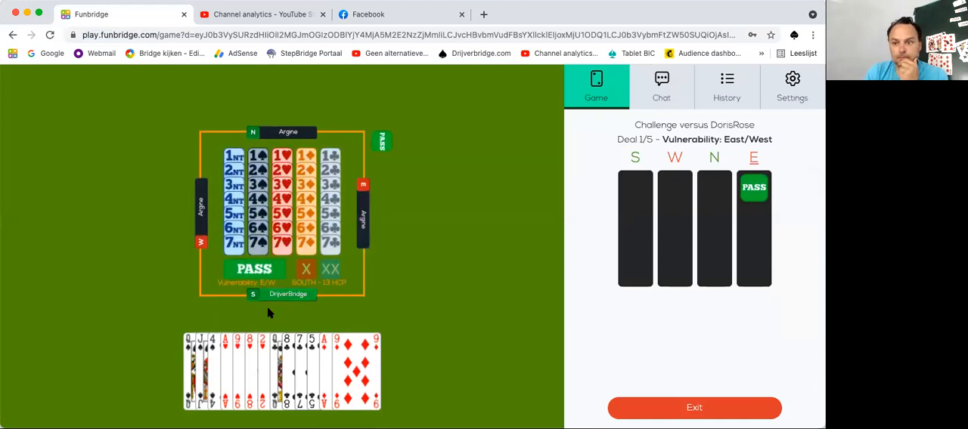
mouse_move(446, 321)
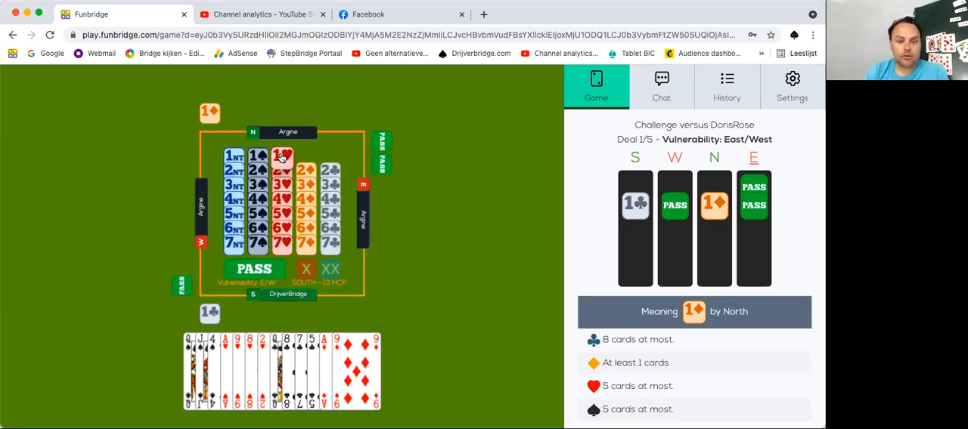
click(281, 154)
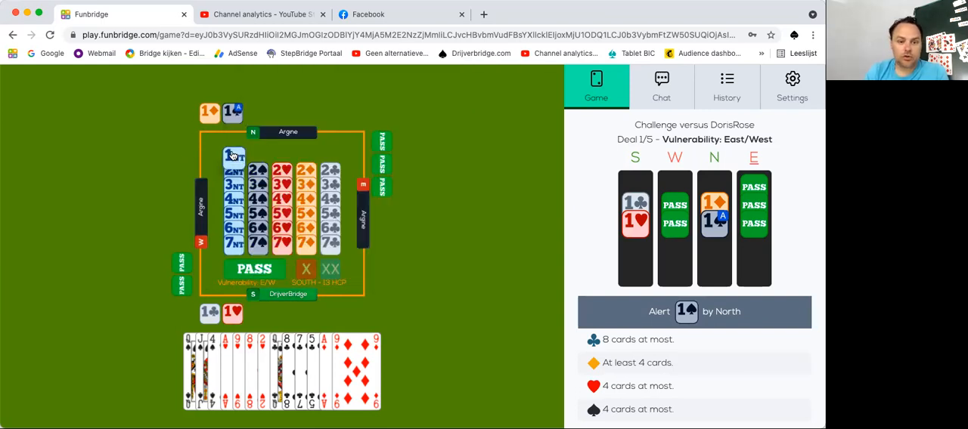
click(235, 154)
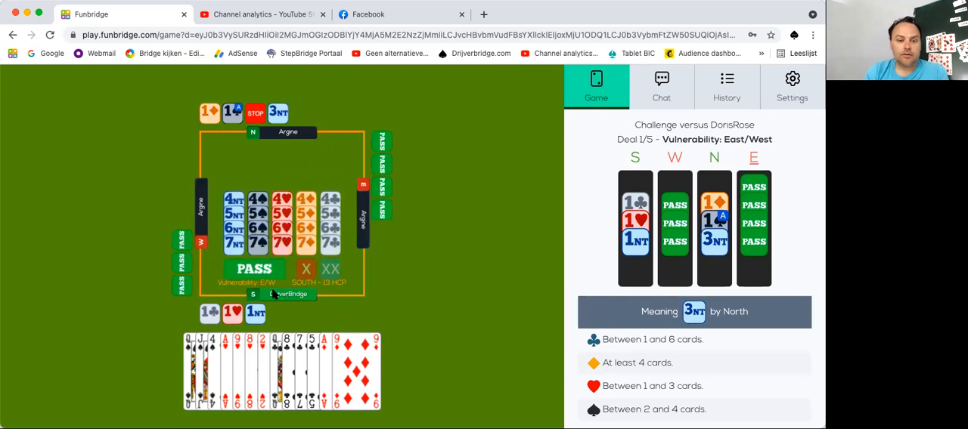
click(254, 269)
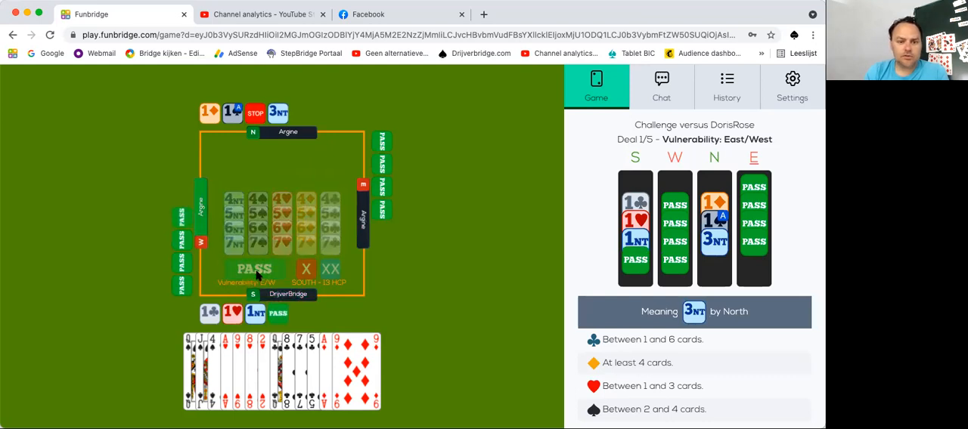
click(254, 269)
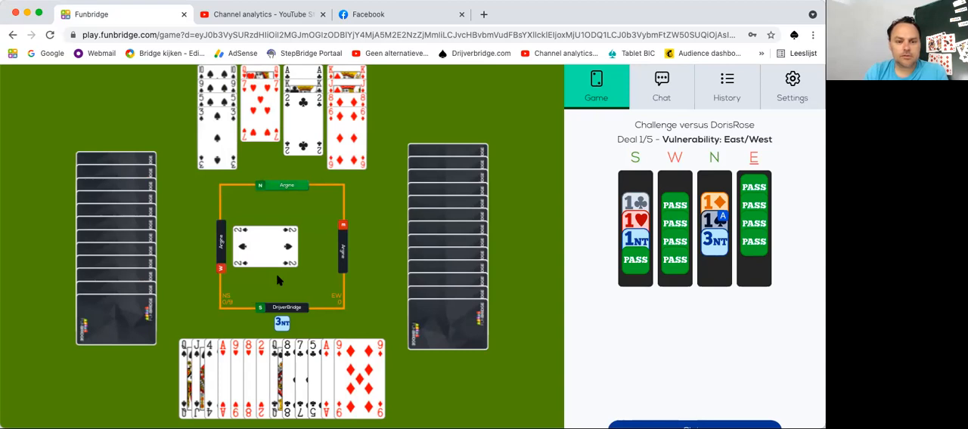
mouse_move(277, 239)
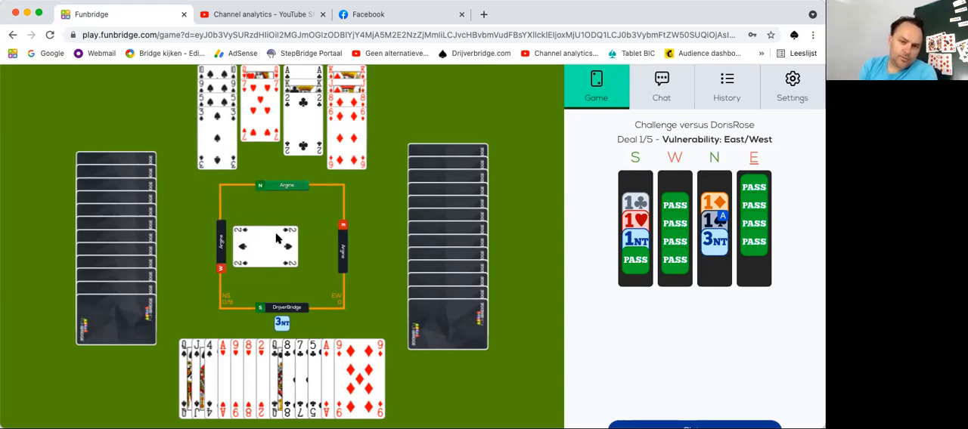
mouse_move(209, 148)
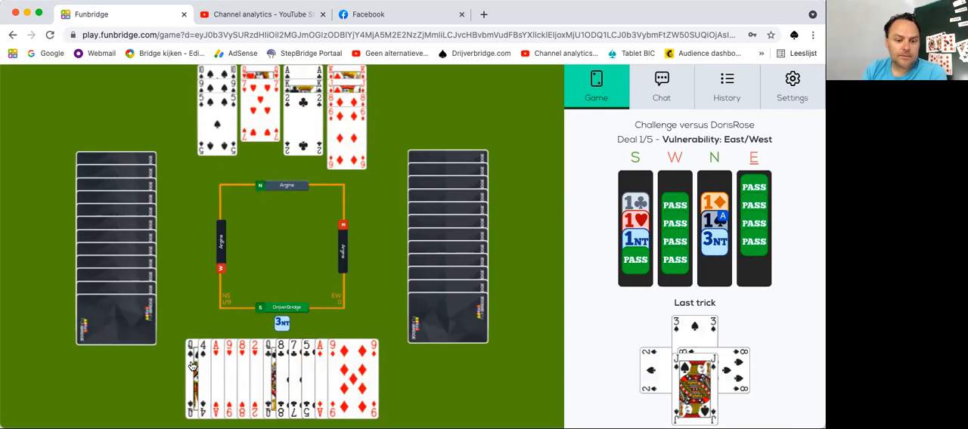
Step: Play a card from hand to the current trick of the 3NT contract
click(194, 366)
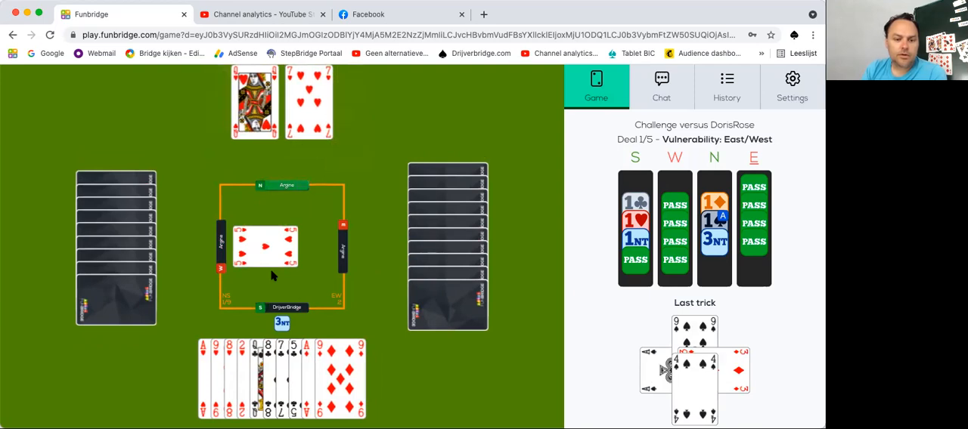
mouse_move(310, 224)
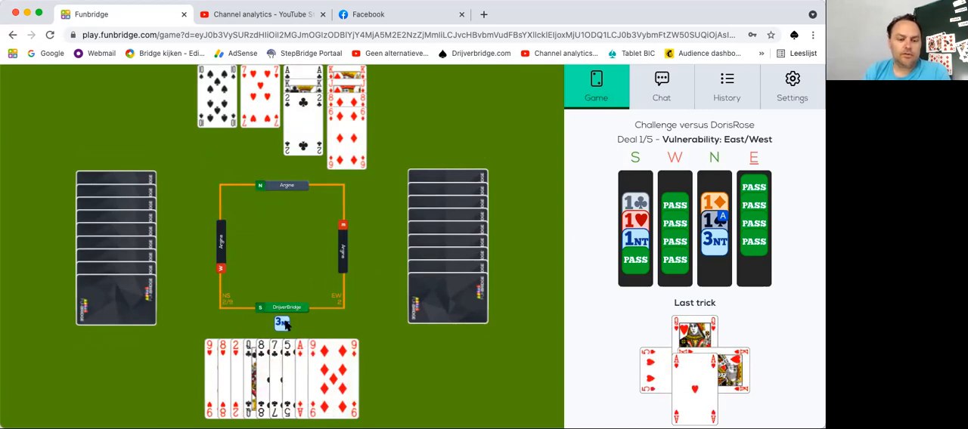
mouse_move(278, 304)
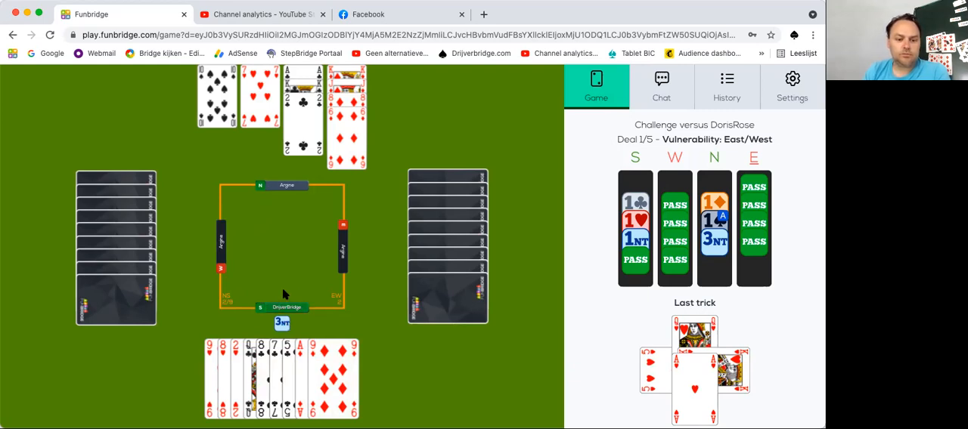
mouse_move(288, 290)
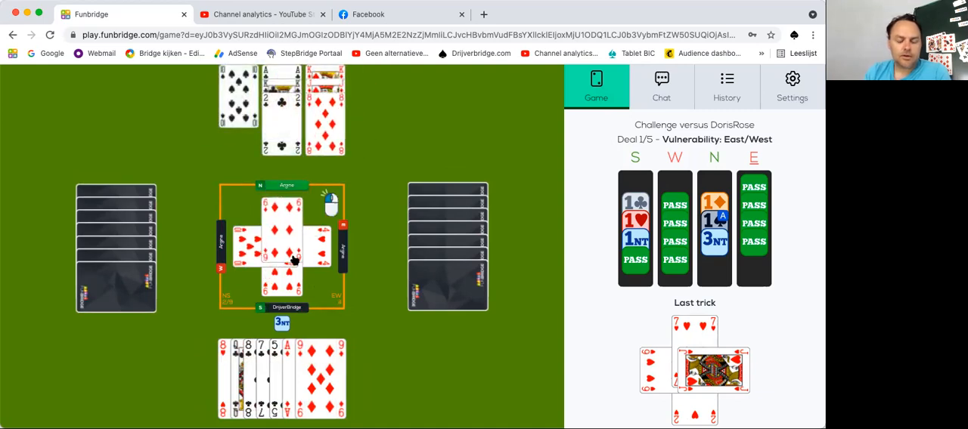
Step: Play another card to the current trick as 3NT play continues
click(287, 260)
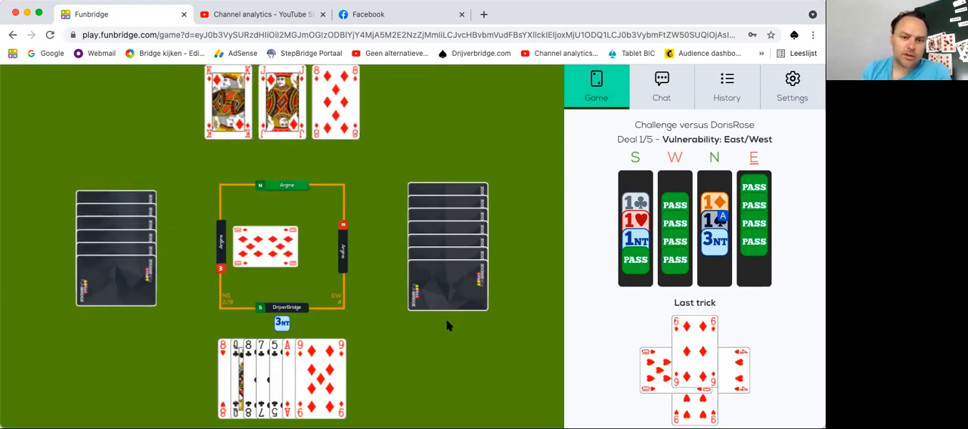
Step: Claim '7 tricks: 3NT =', confirm, and return to the challenge overview showing 10–0 IMP
scroll(down, 3)
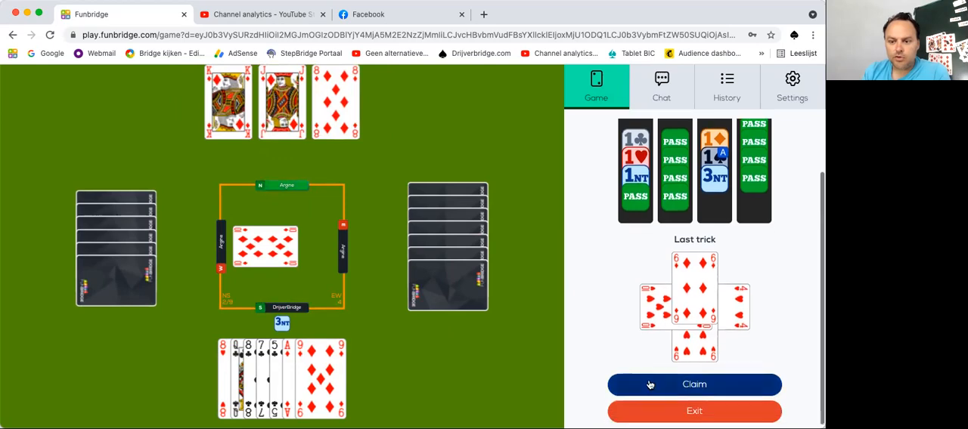
click(692, 384)
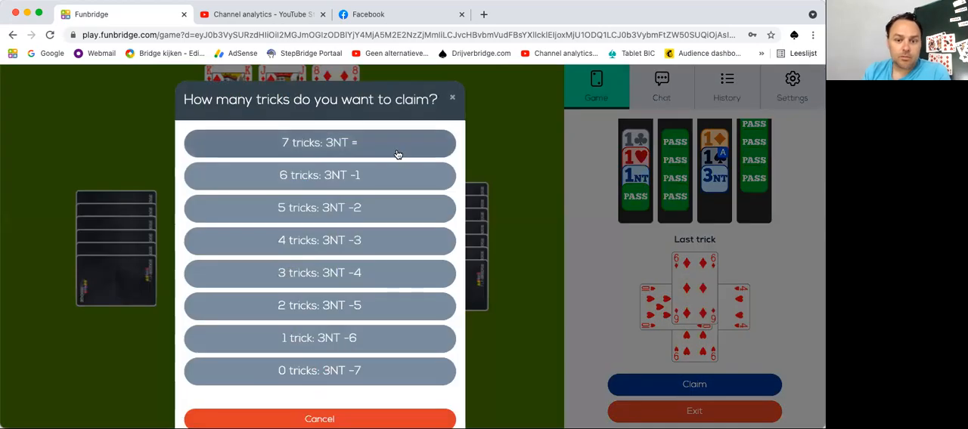
click(319, 143)
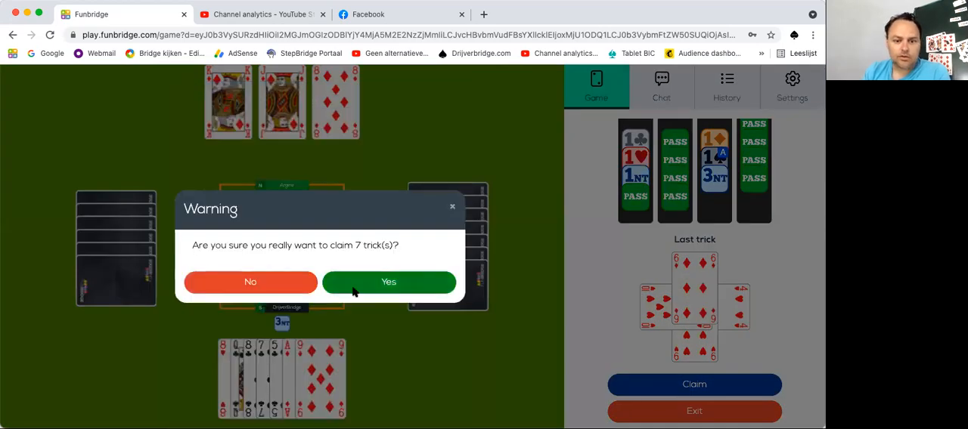
click(389, 281)
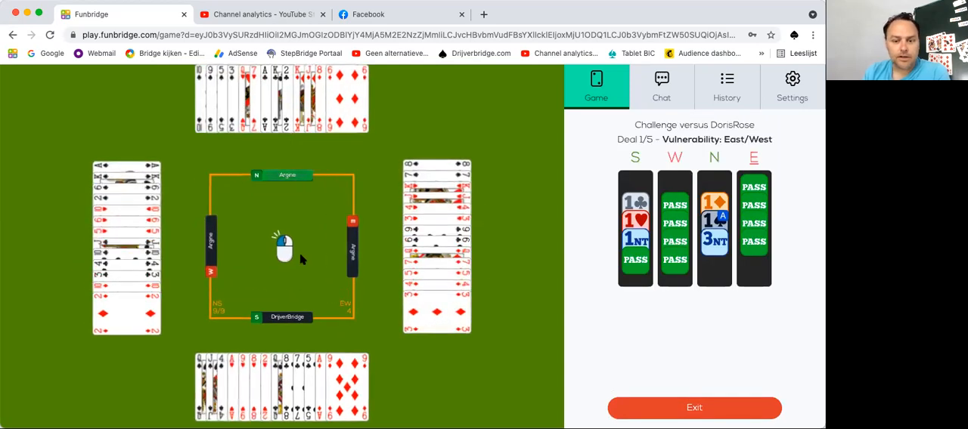
mouse_move(301, 260)
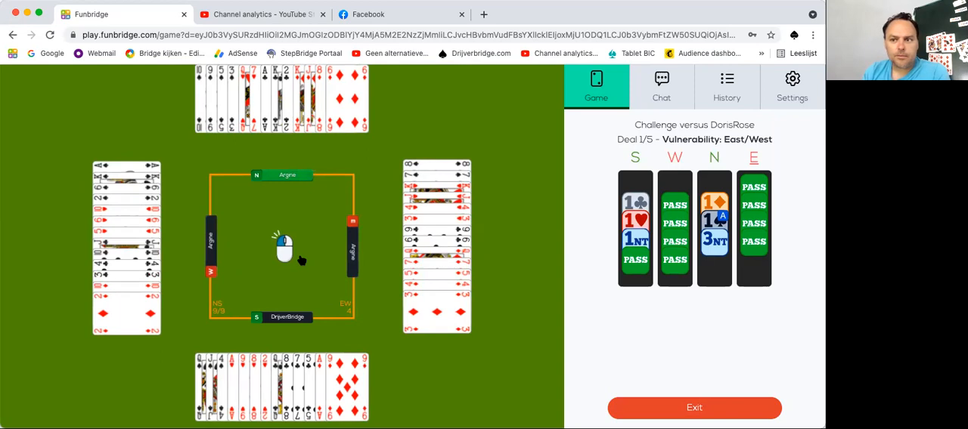
click(694, 408)
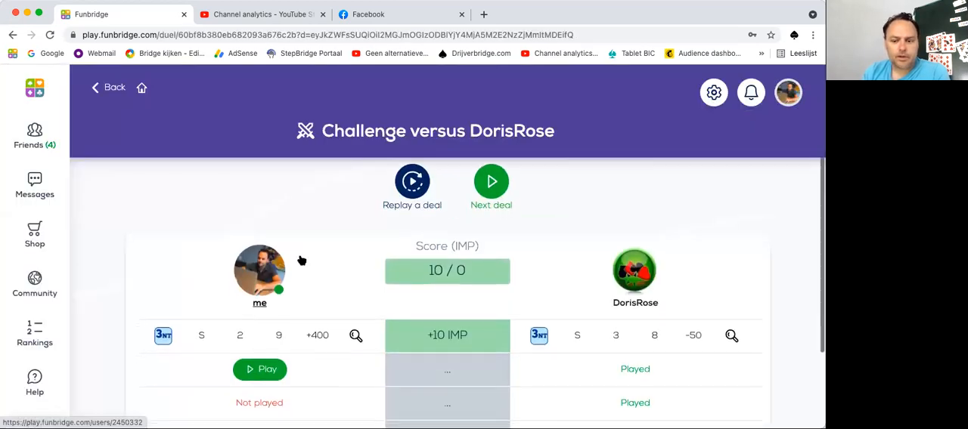
scroll(down, 3)
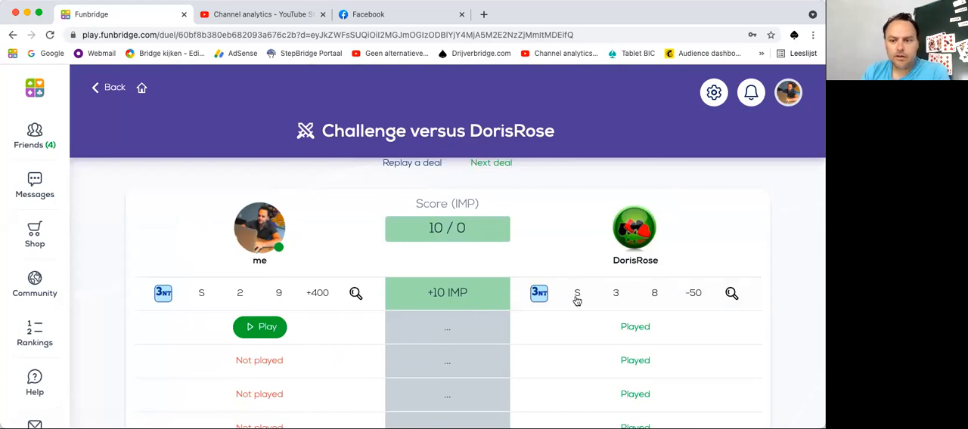
click(732, 293)
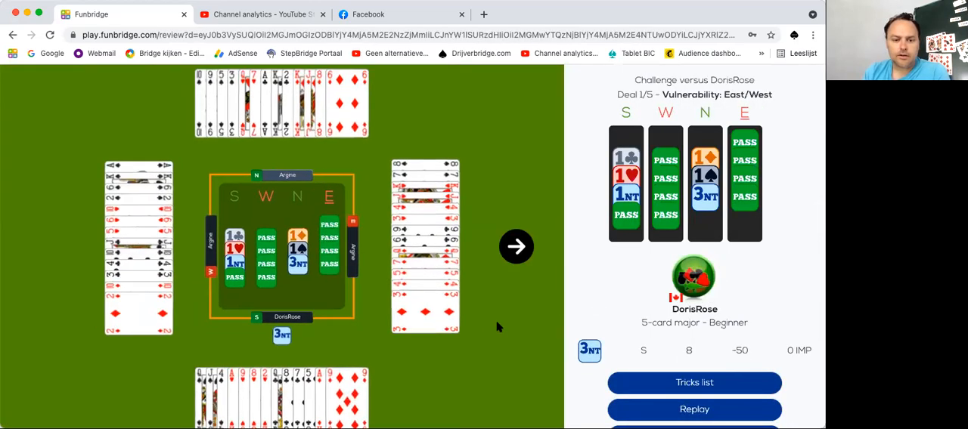
click(518, 248)
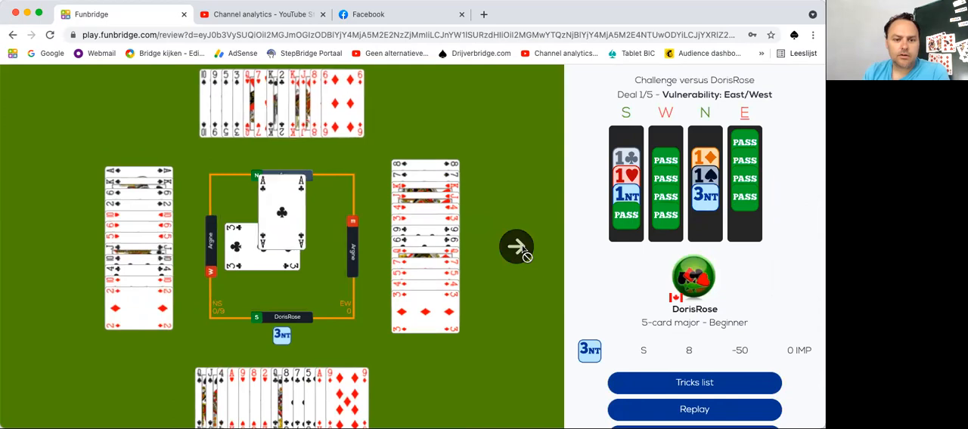
click(517, 247)
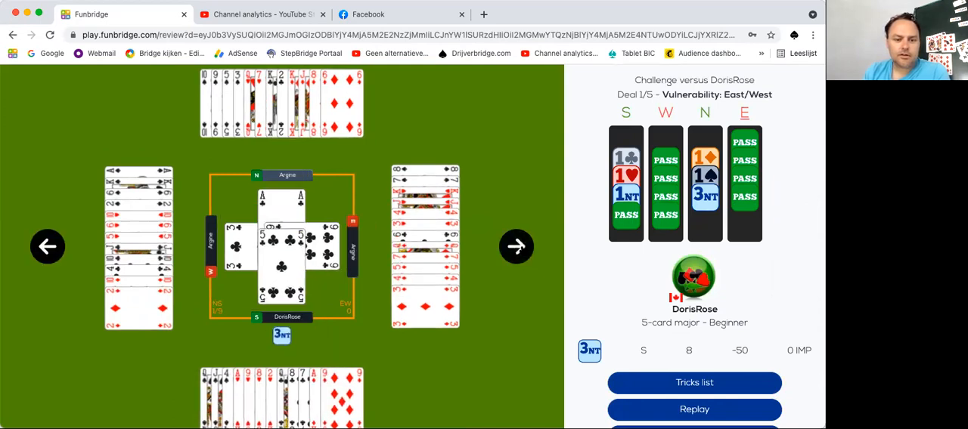
click(517, 245)
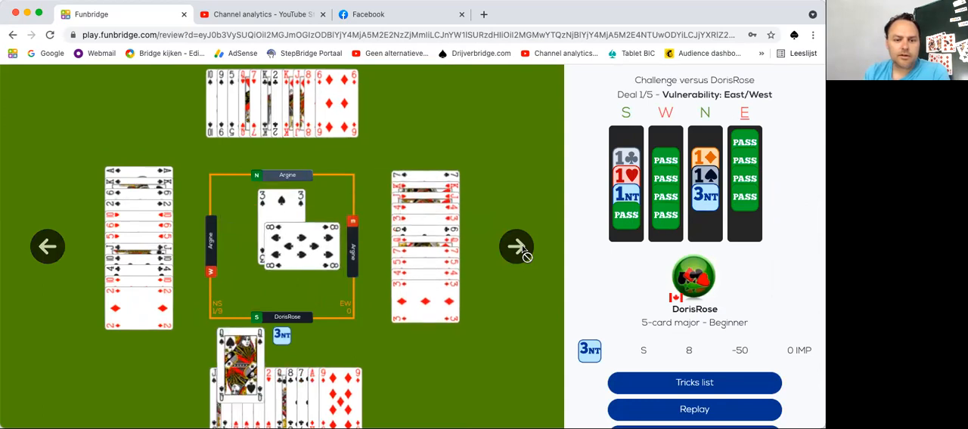
click(518, 248)
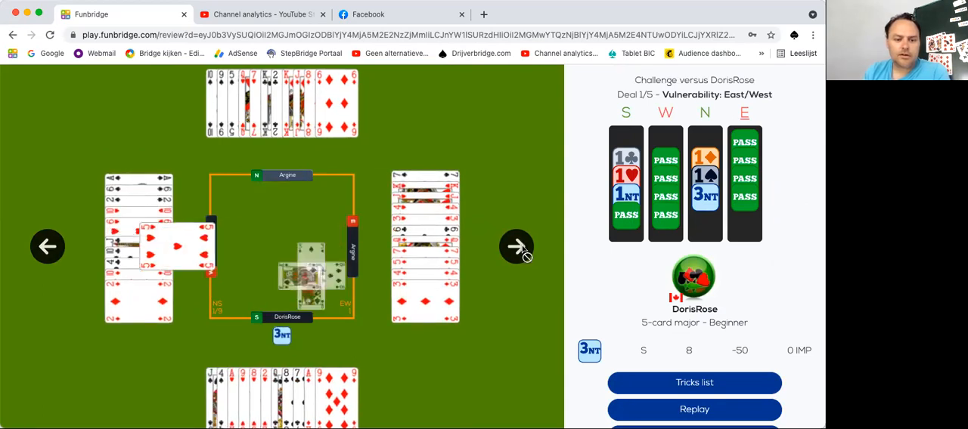
click(517, 246)
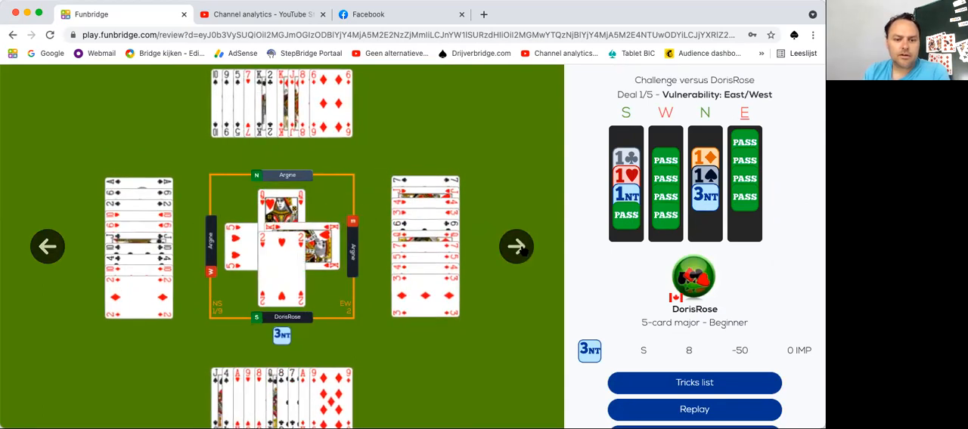
click(517, 246)
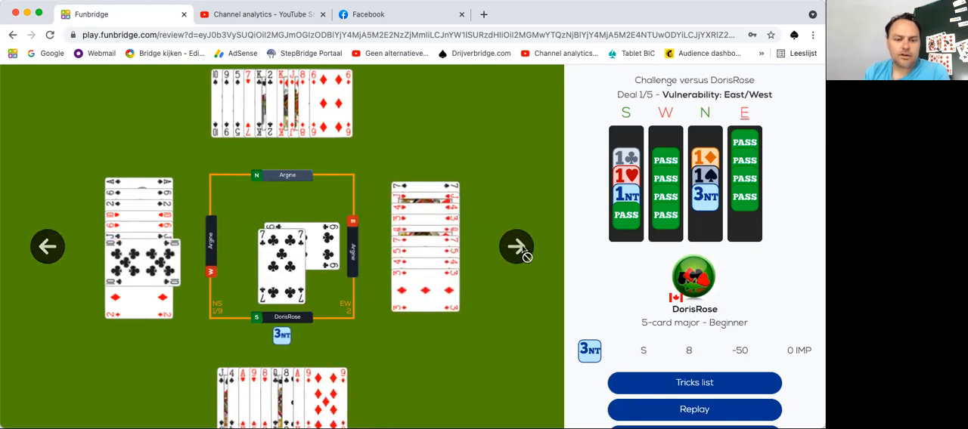
click(517, 246)
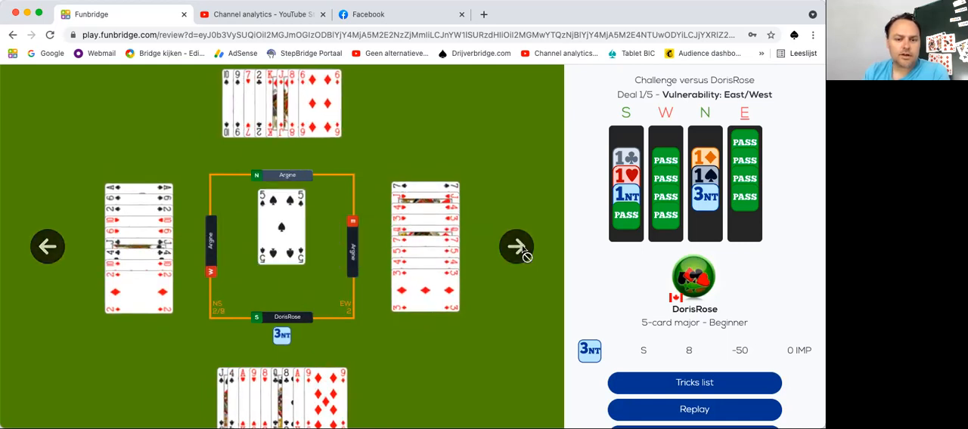
Step: Continue stepping through the remaining tricks to the end of the deal, 3NT down one
click(517, 247)
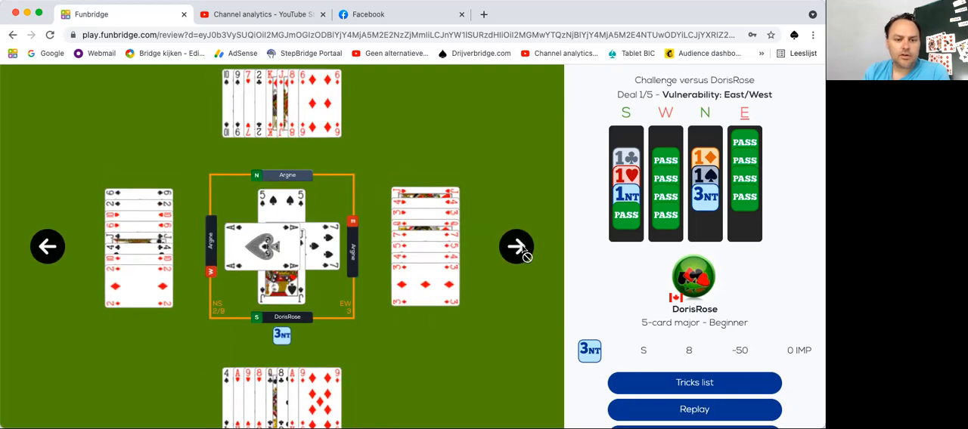
click(517, 247)
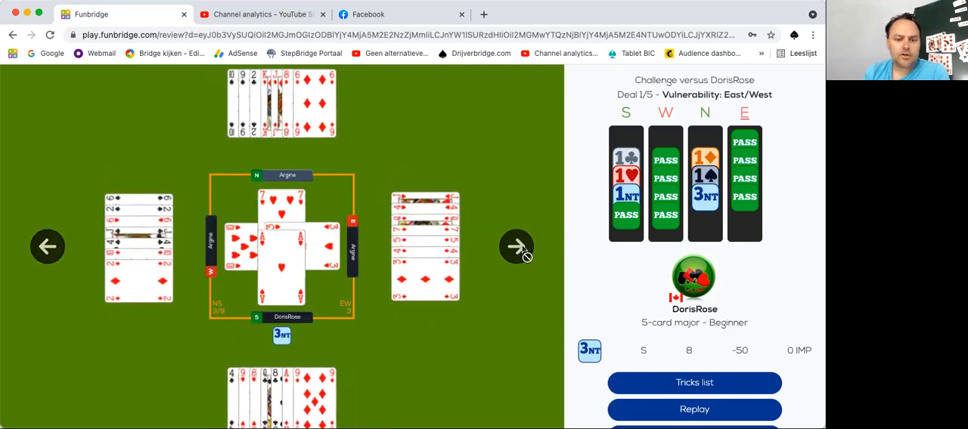
click(517, 246)
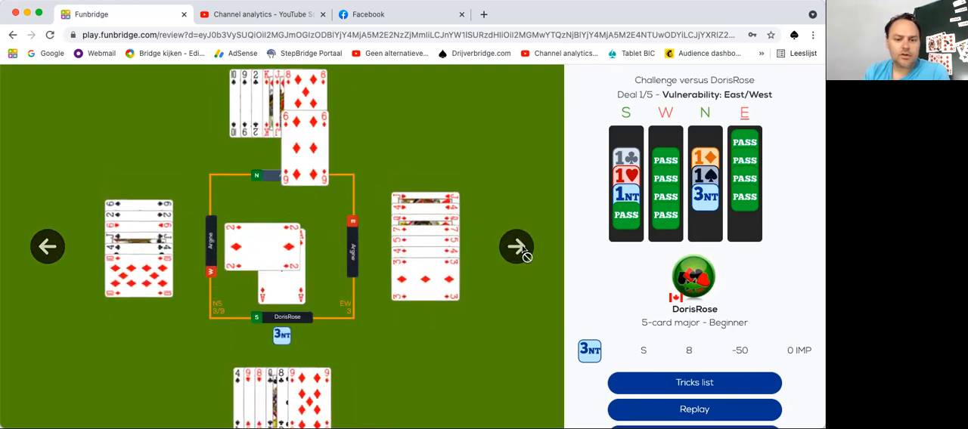
click(518, 246)
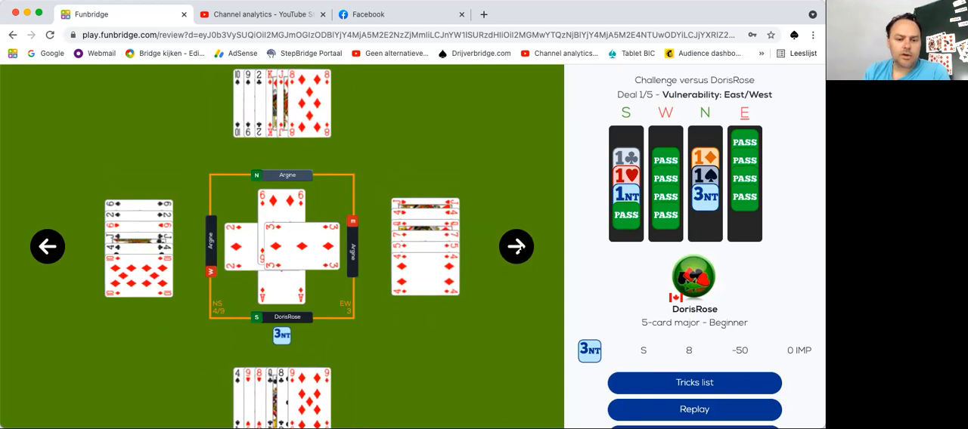
click(517, 246)
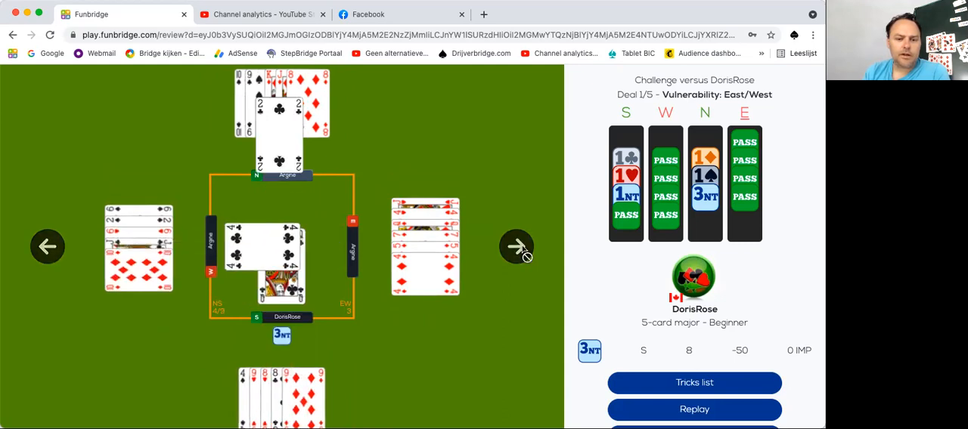
click(517, 246)
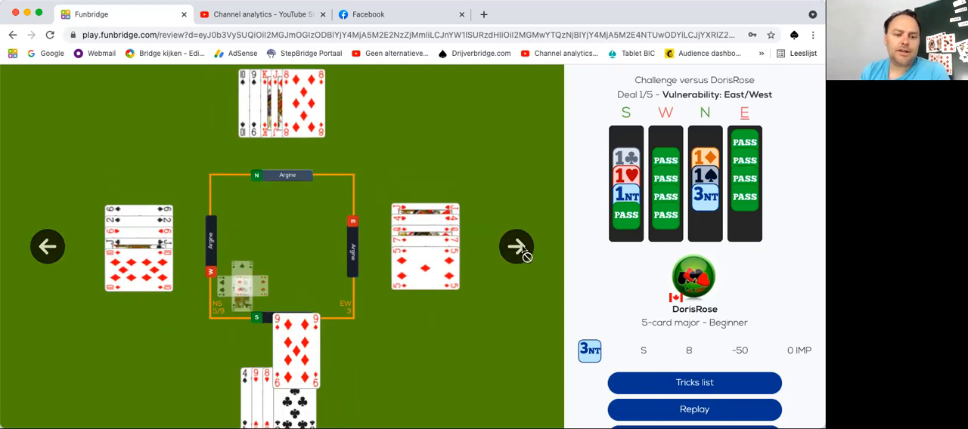
click(517, 246)
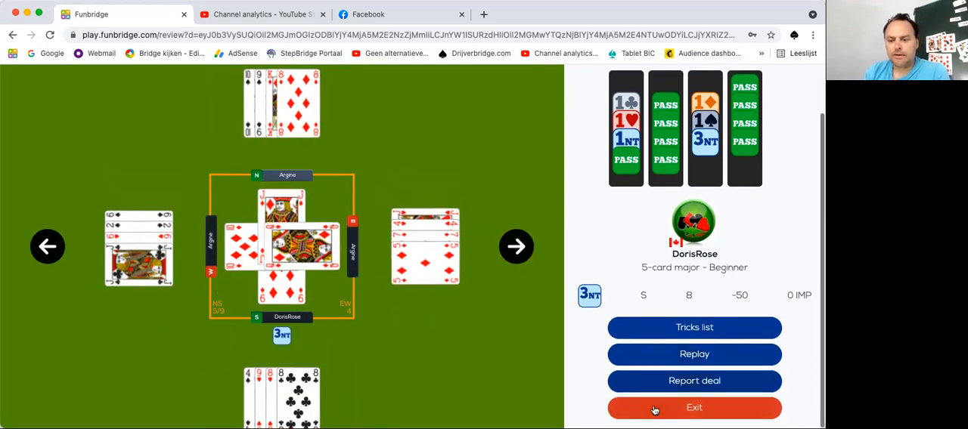
Step: Exit the review into deal 2 and pass at every South turn until East's 4♥ is final
click(692, 408)
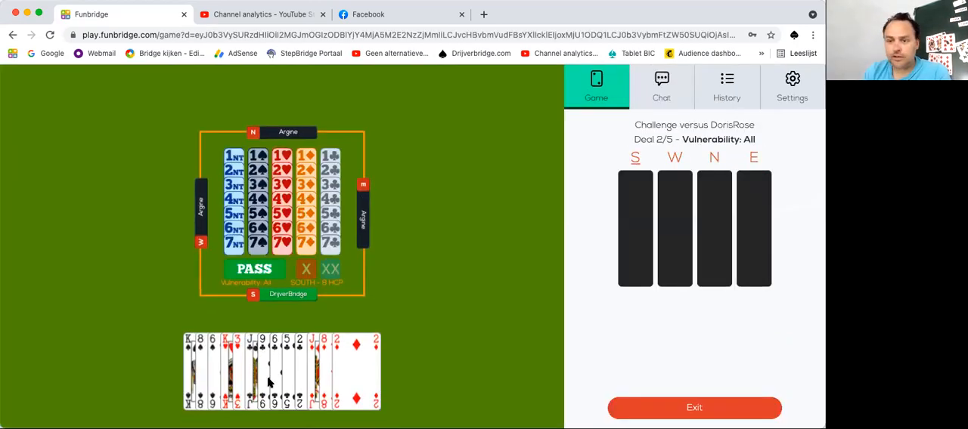
mouse_move(414, 272)
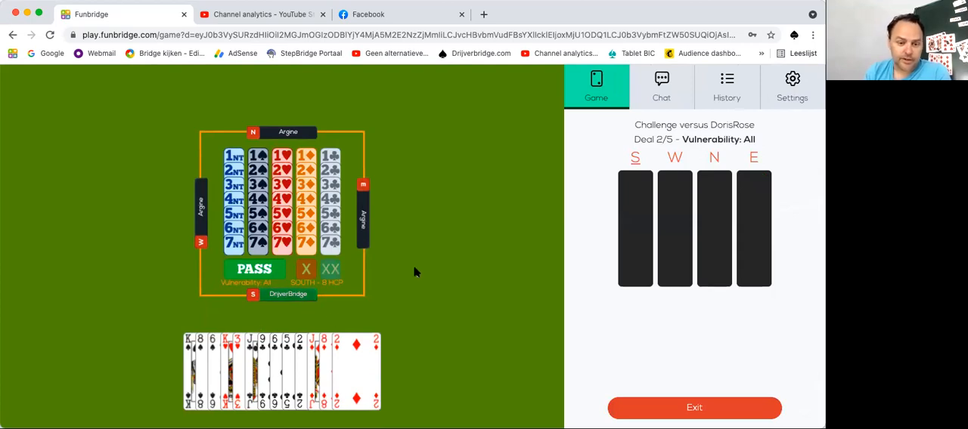
mouse_move(330, 297)
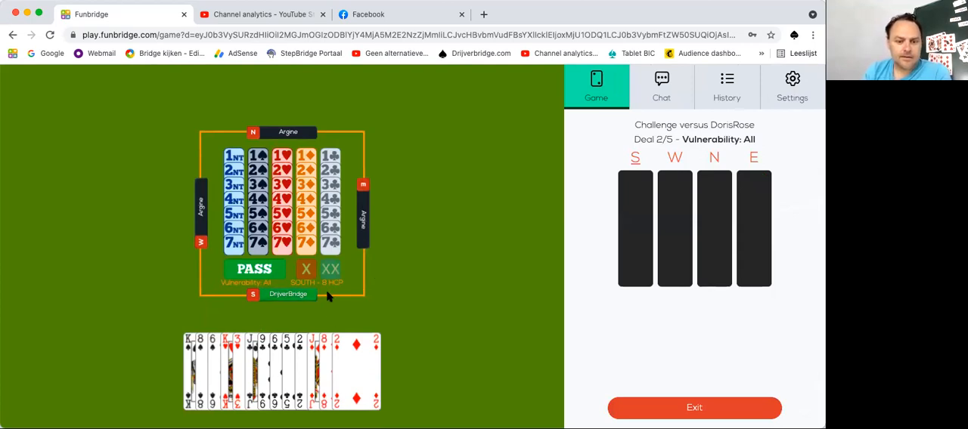
click(254, 269)
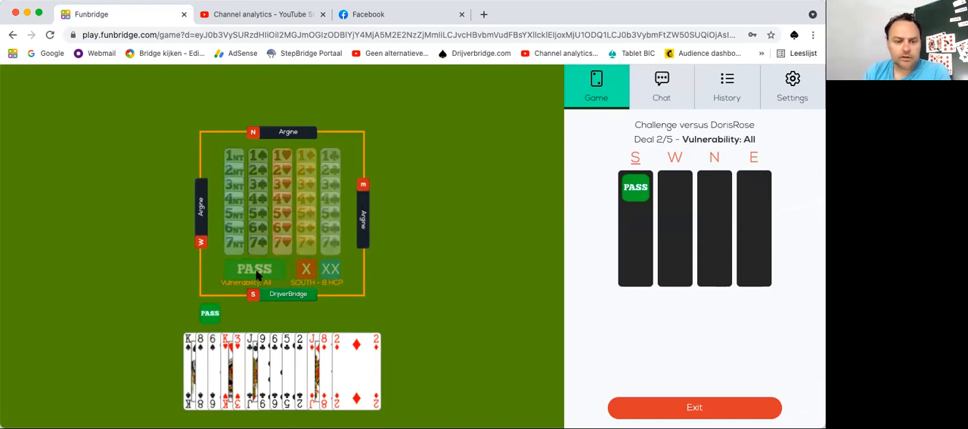
click(254, 269)
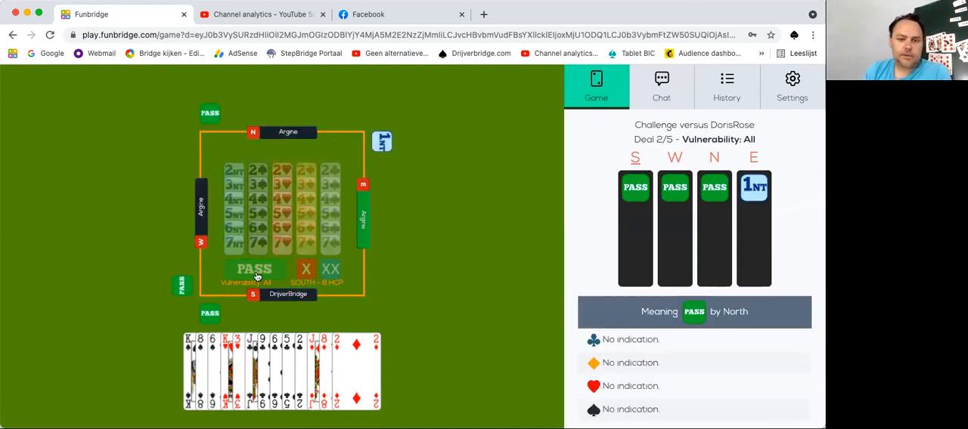
click(254, 269)
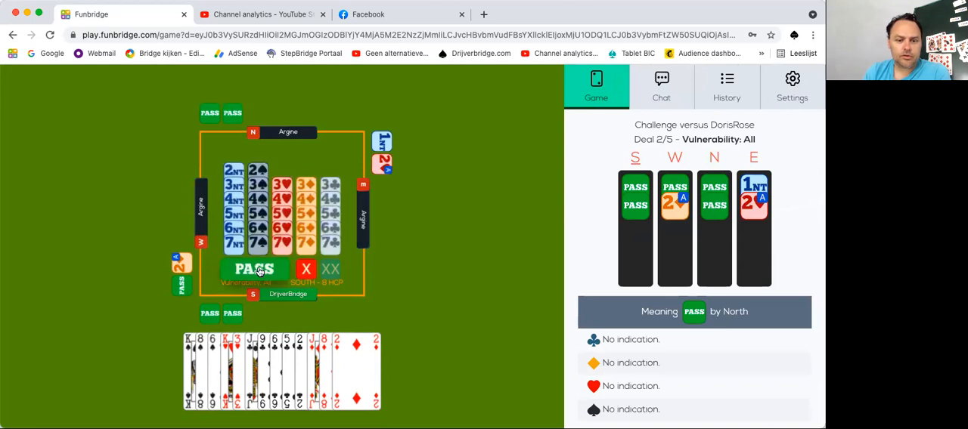
click(254, 269)
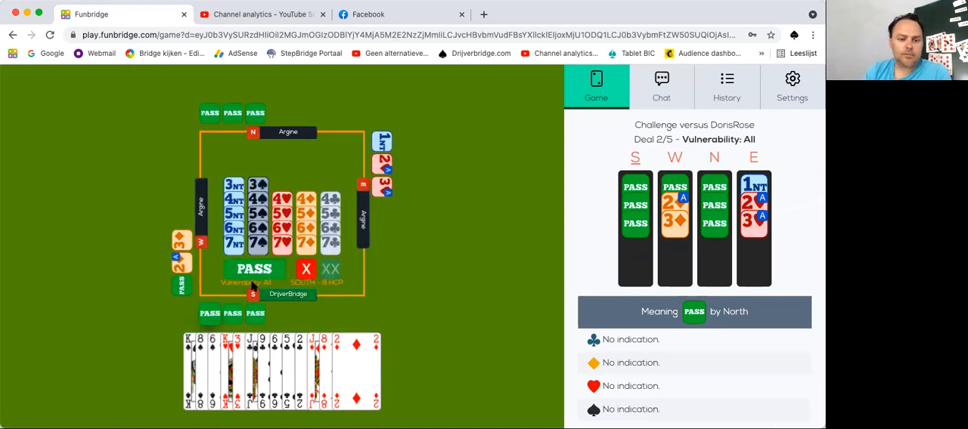
click(254, 269)
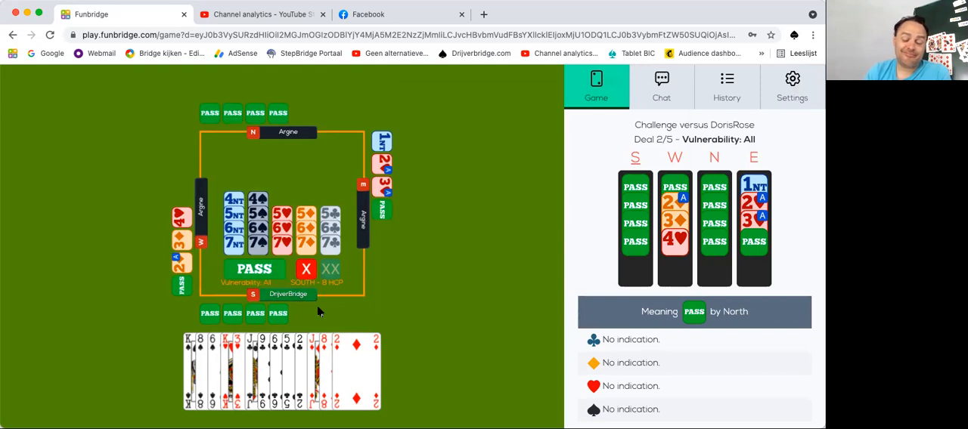
mouse_move(257, 351)
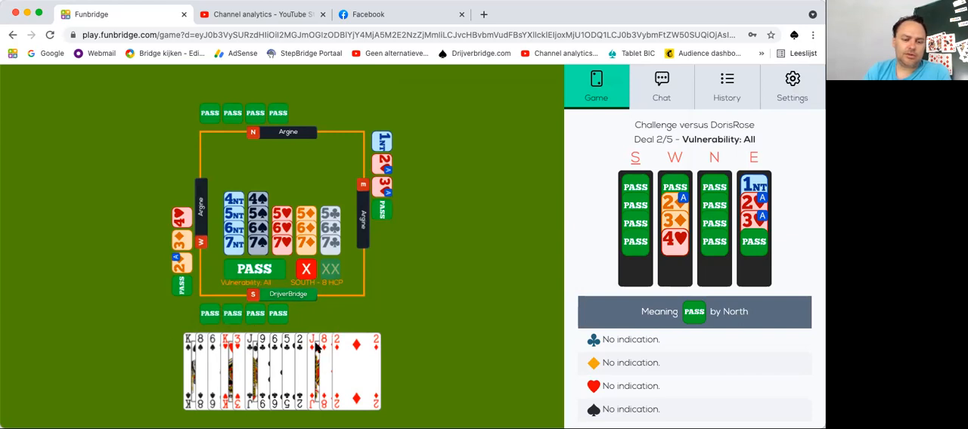
click(254, 269)
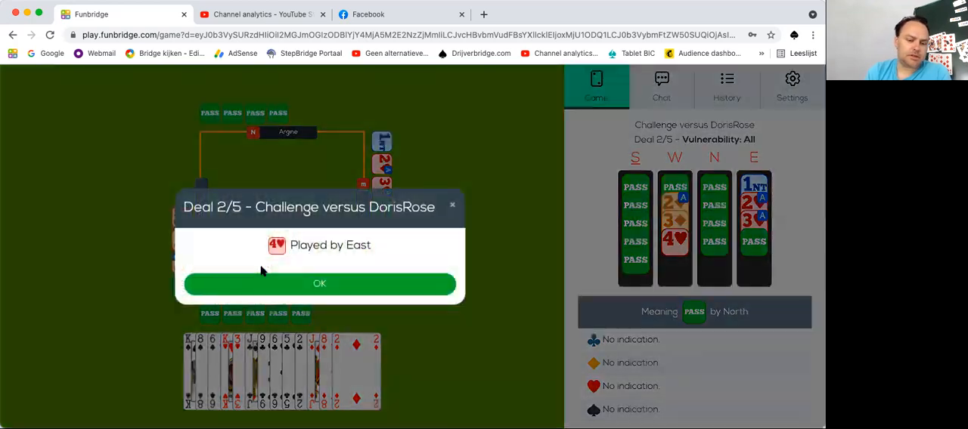
Step: Acknowledge the 4♥ contract and play South's cards defending until the End? prompt
click(319, 284)
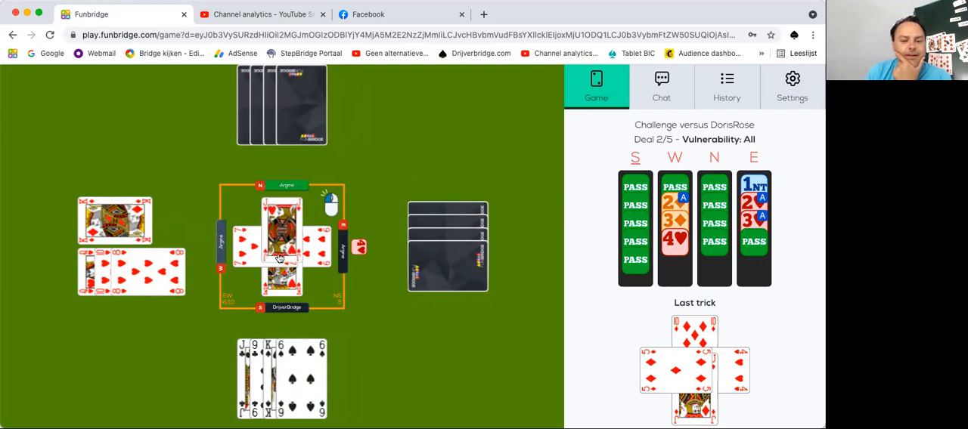
click(282, 248)
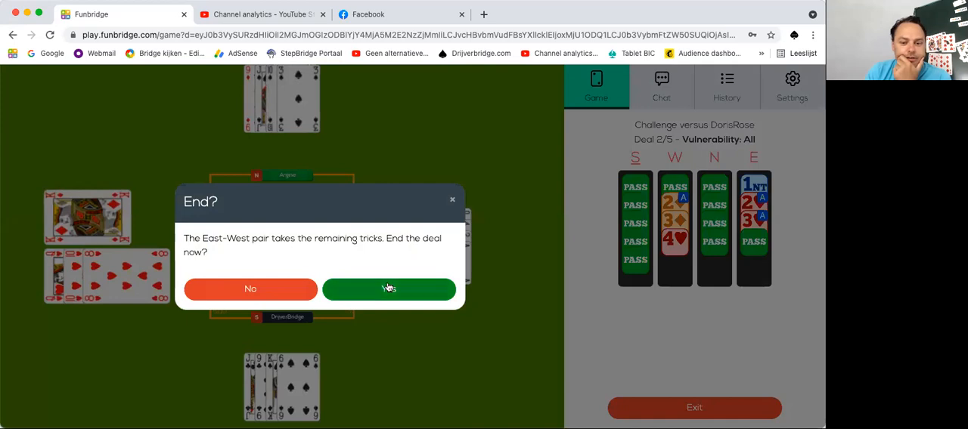
Step: End deal 2 conceding the rest, return to the overview, and start deal 3
click(389, 289)
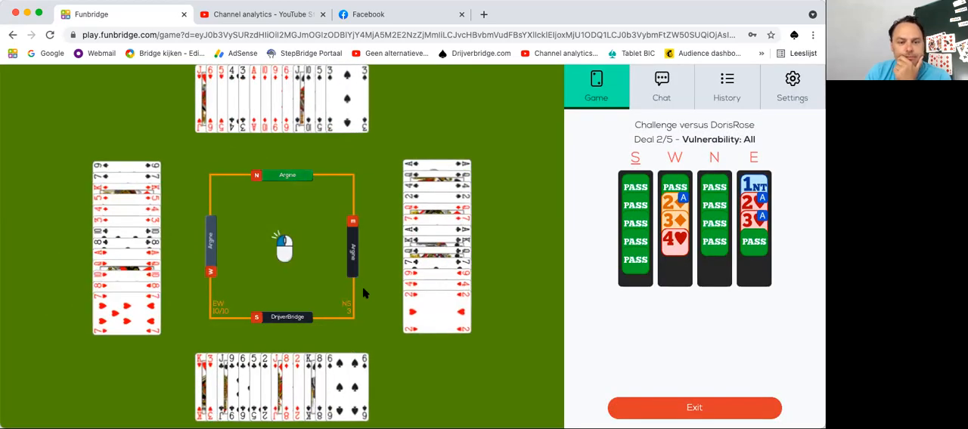
click(693, 408)
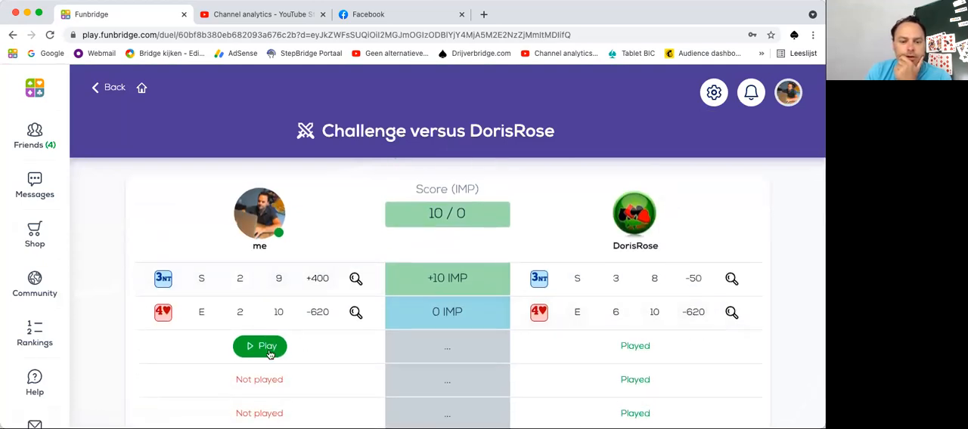
click(260, 346)
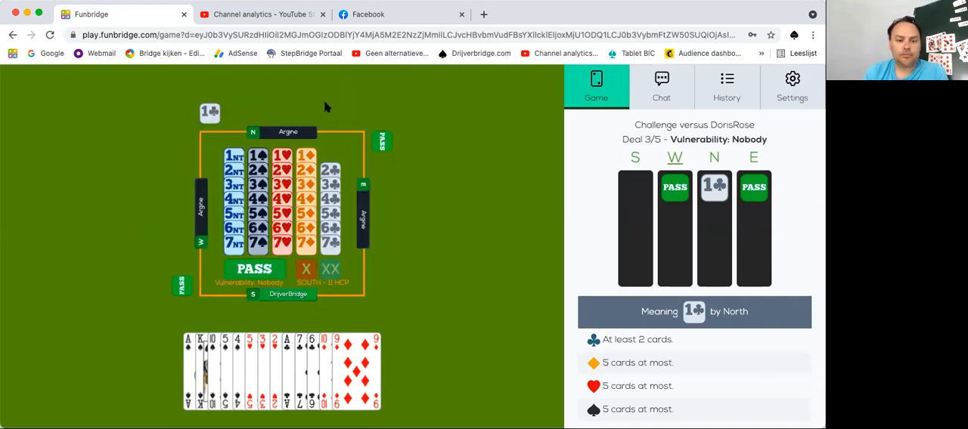
Step: Bid 1♠ over North's 1♣, then 2♣ after 1NT, then 4♠ as the final contract
click(235, 156)
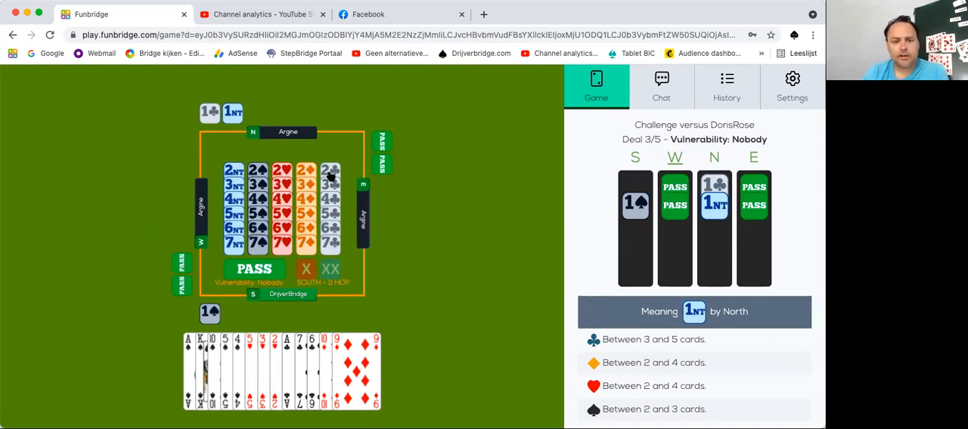
click(329, 176)
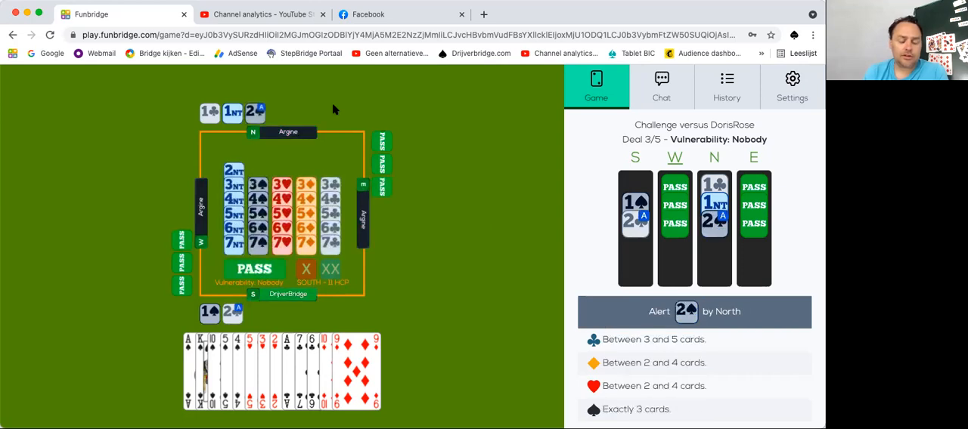
click(255, 112)
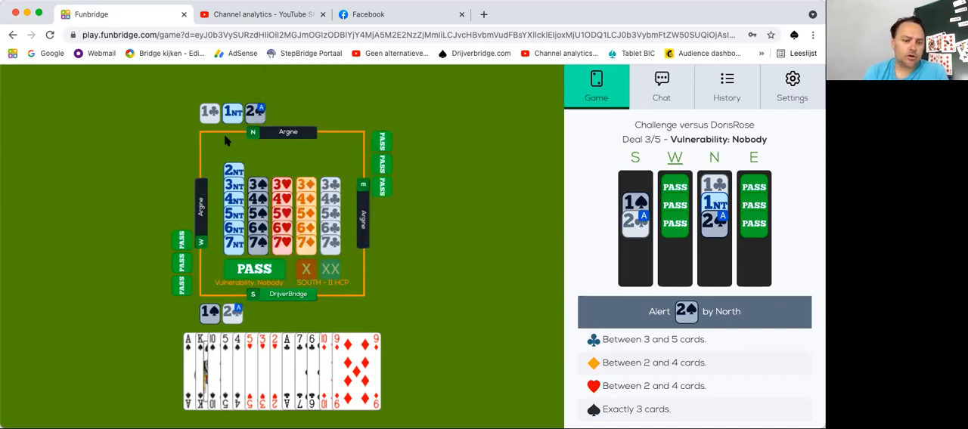
mouse_move(295, 161)
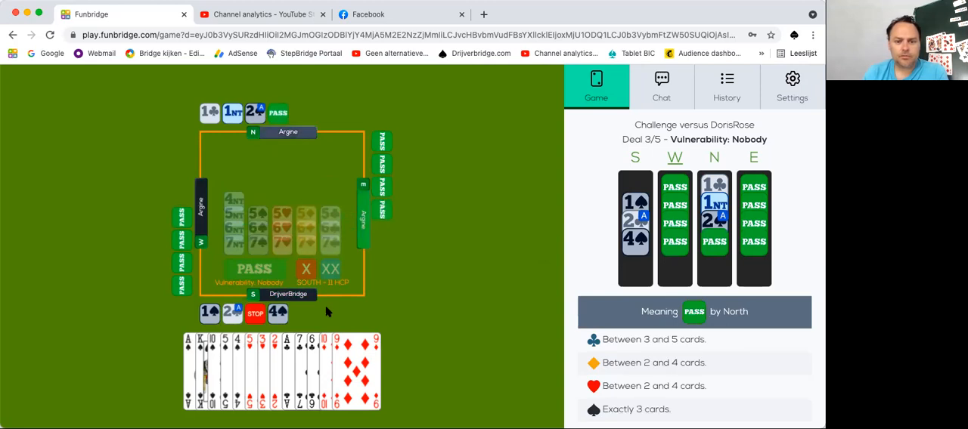
Step: Begin the play of 4♠ and lead spades from South and dummy to the opening tricks
click(278, 313)
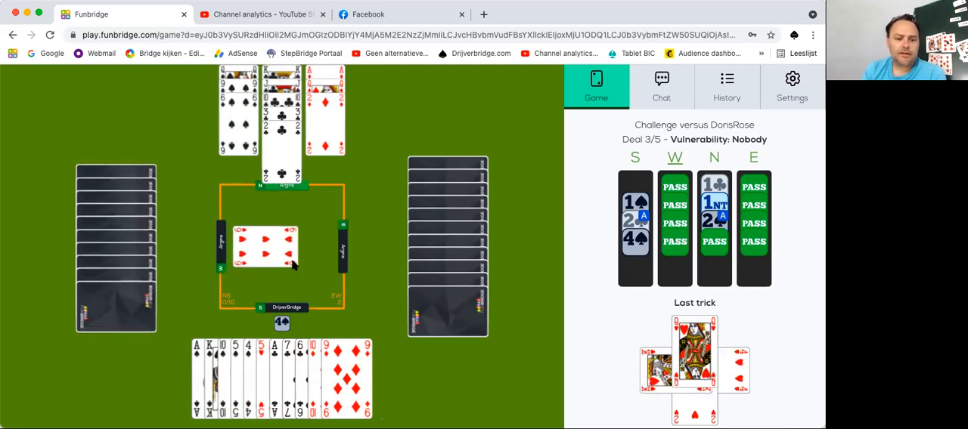
mouse_move(378, 200)
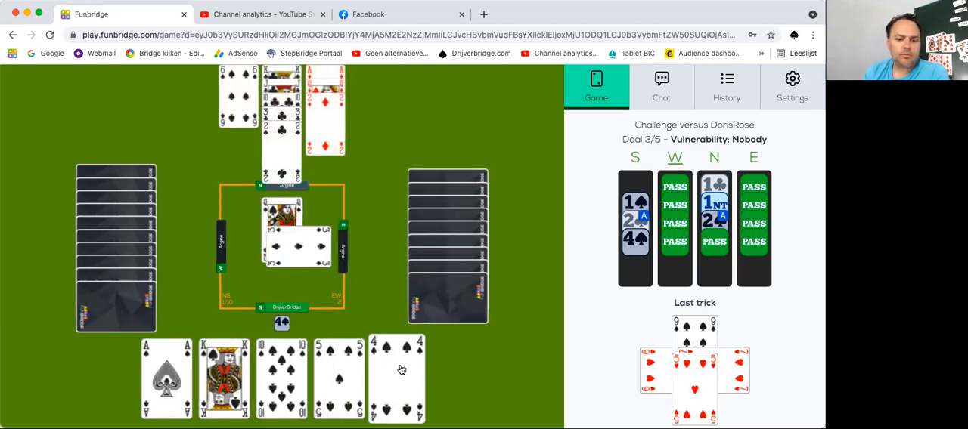
click(402, 371)
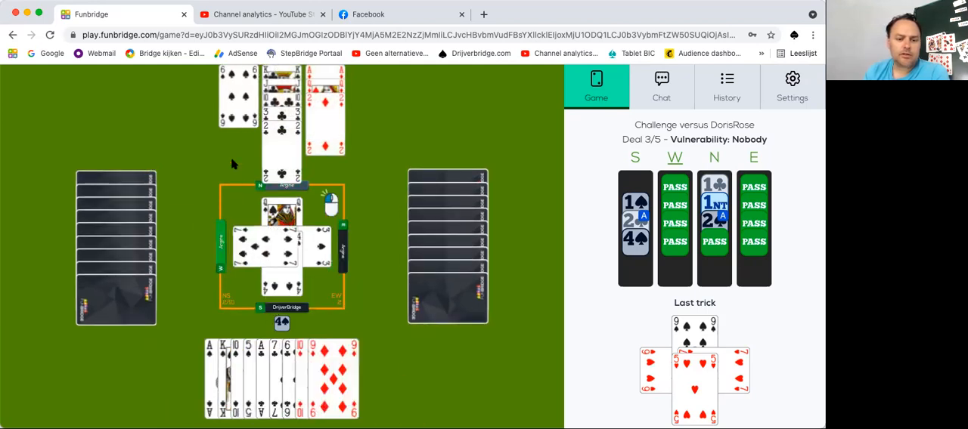
mouse_move(233, 108)
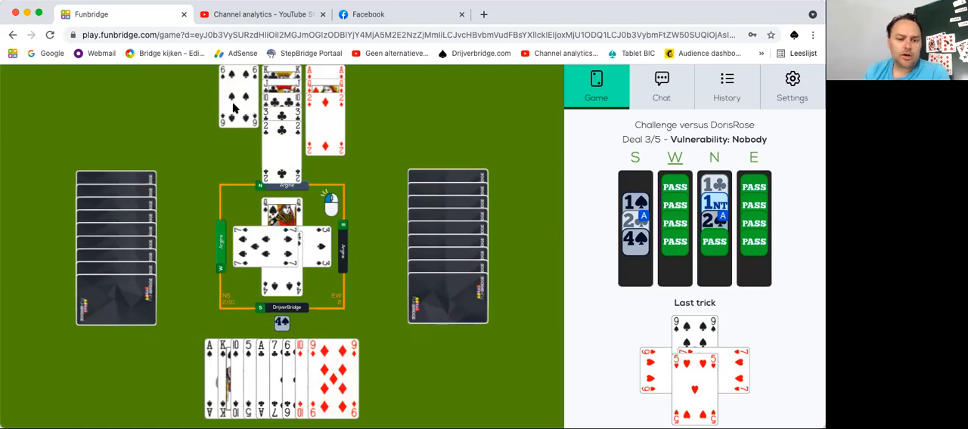
click(281, 249)
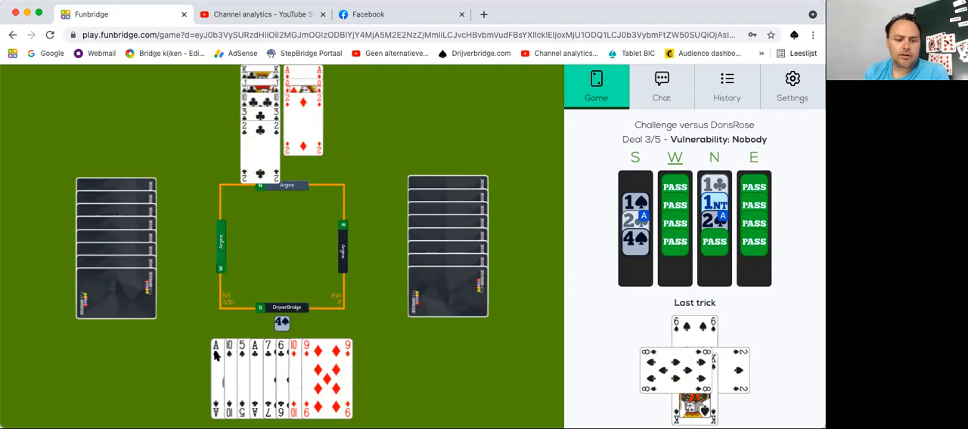
Step: Win the middle tricks of 4♠, alternating cards from South and dummy, until about five cards remain
click(219, 378)
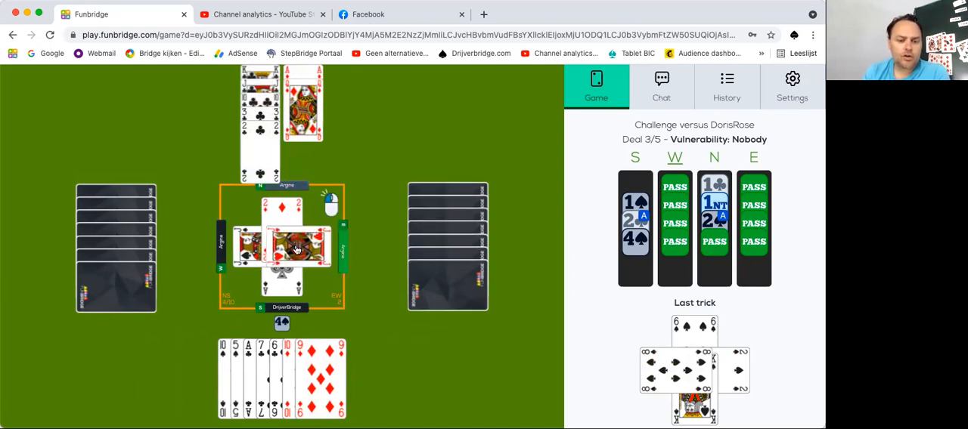
click(295, 250)
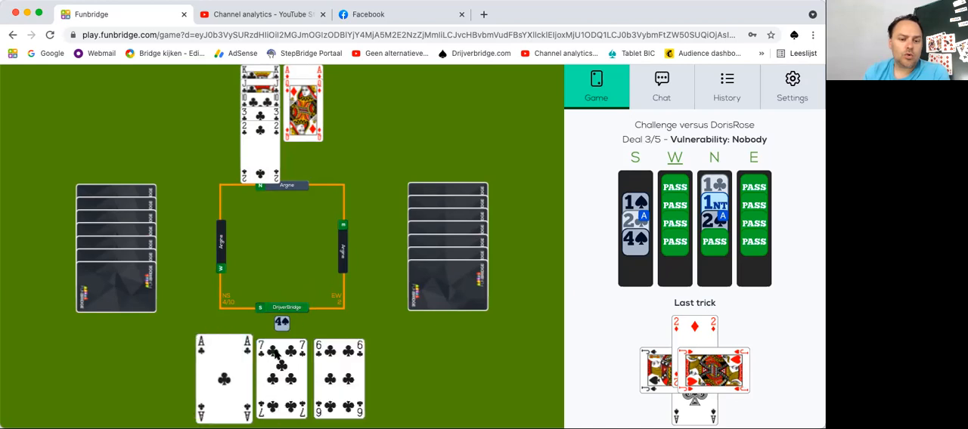
click(281, 378)
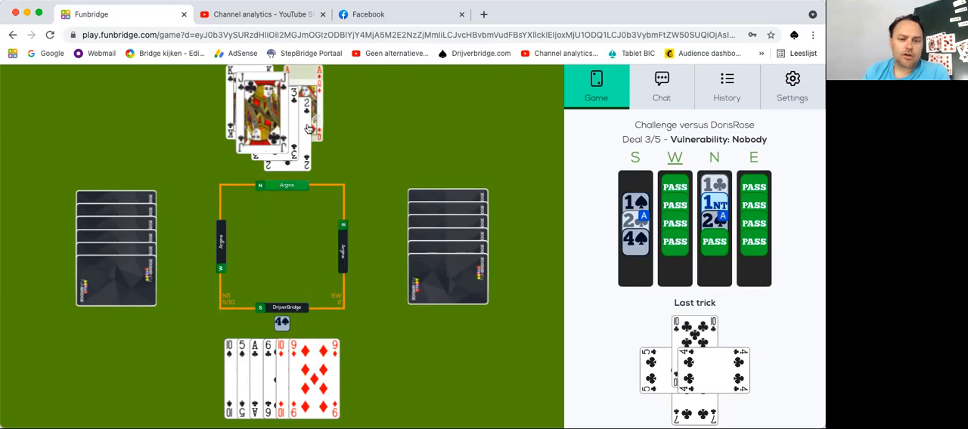
click(308, 127)
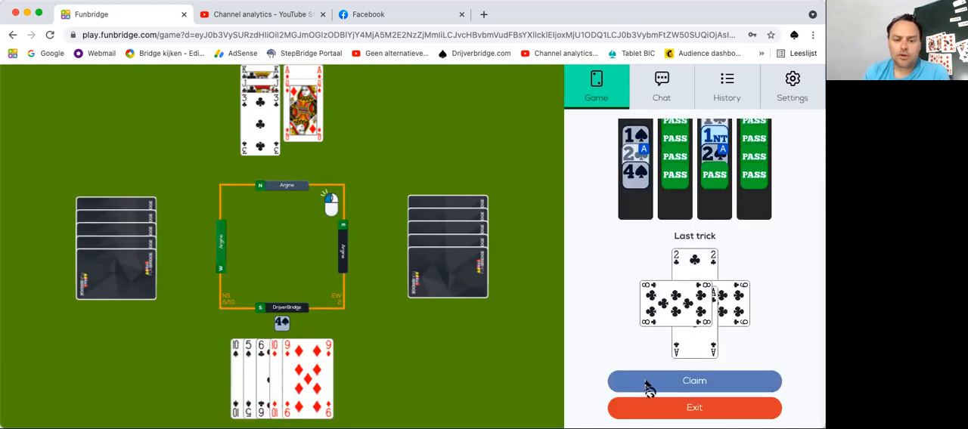
Step: Claim the last five tricks as '5 tricks: 4♠ +1' and confirm the warning
click(694, 381)
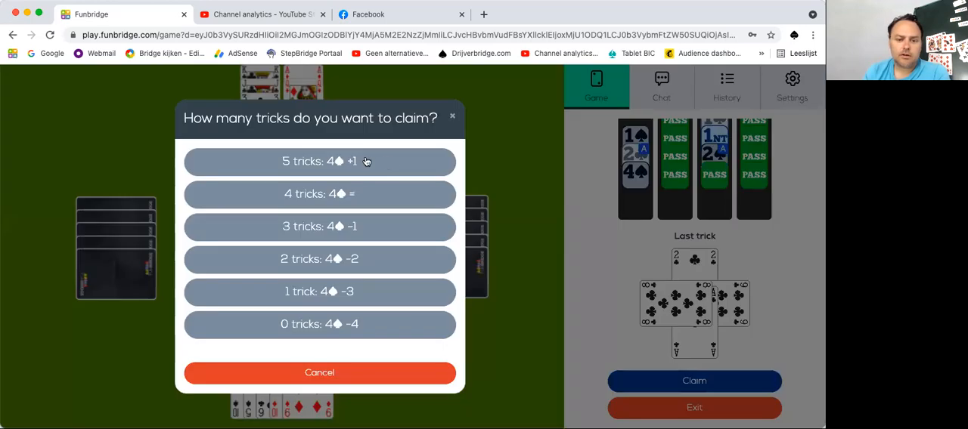
click(319, 160)
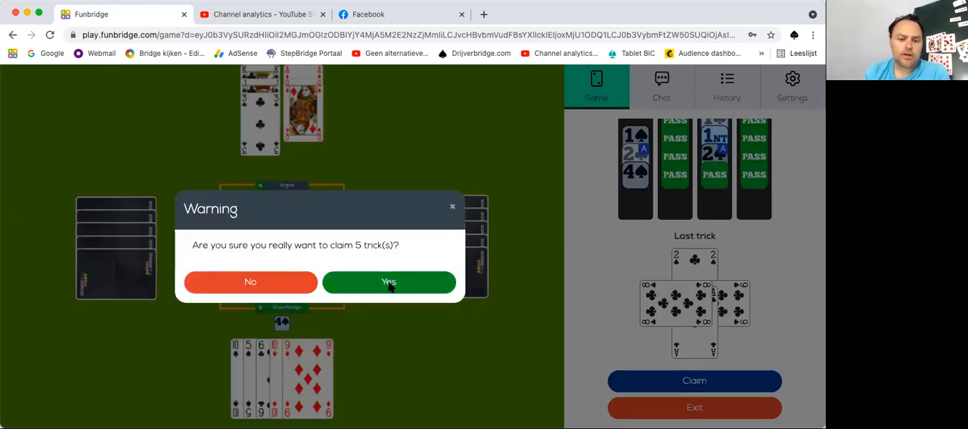
click(387, 281)
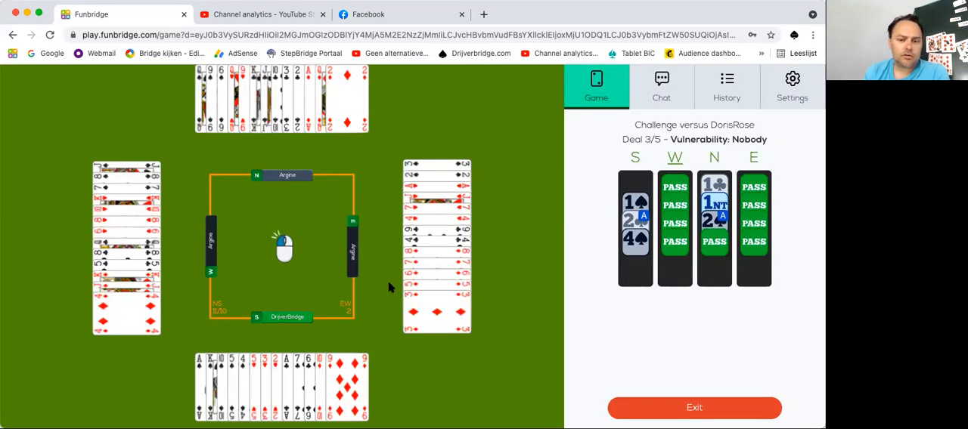
mouse_move(357, 279)
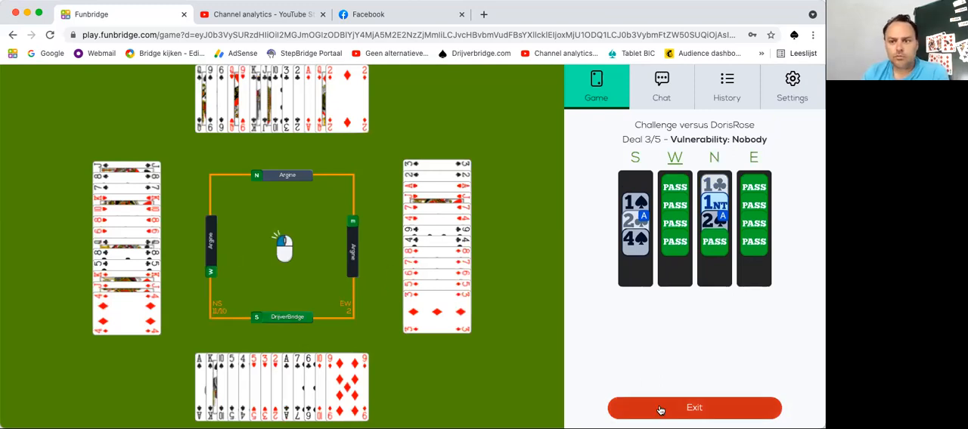
Step: Exit deal 3 to the 11–0 challenge overview and start deal 4
click(693, 408)
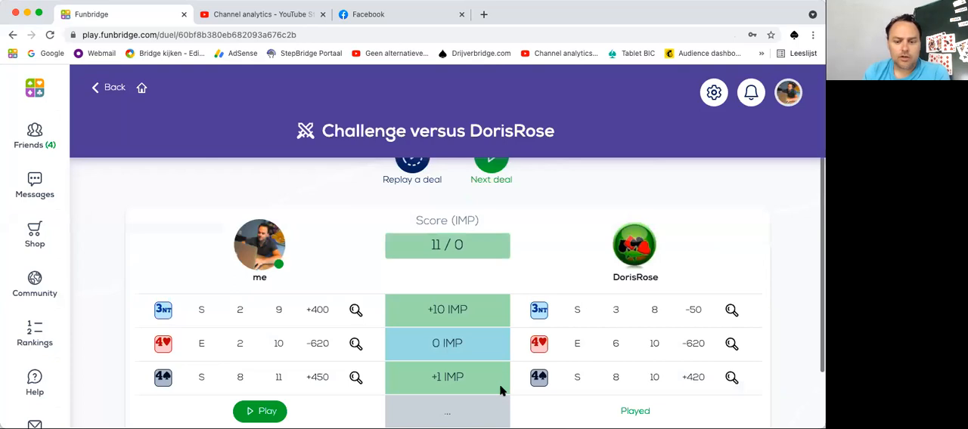
scroll(down, 3)
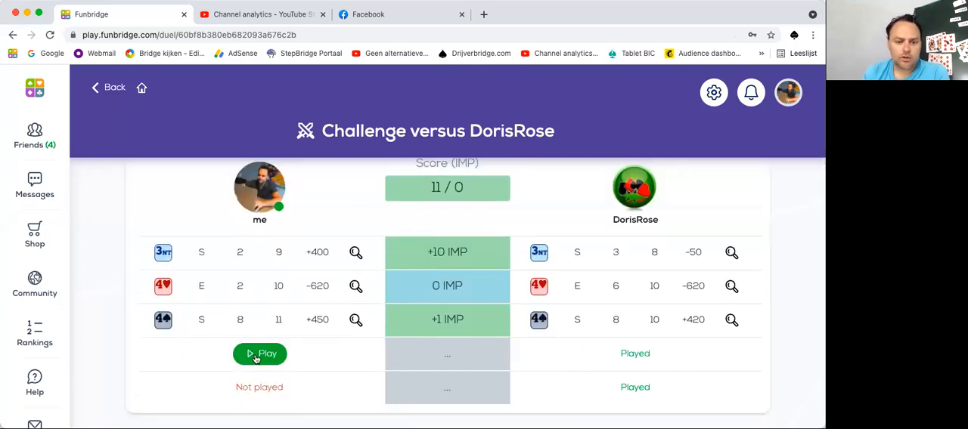
click(260, 354)
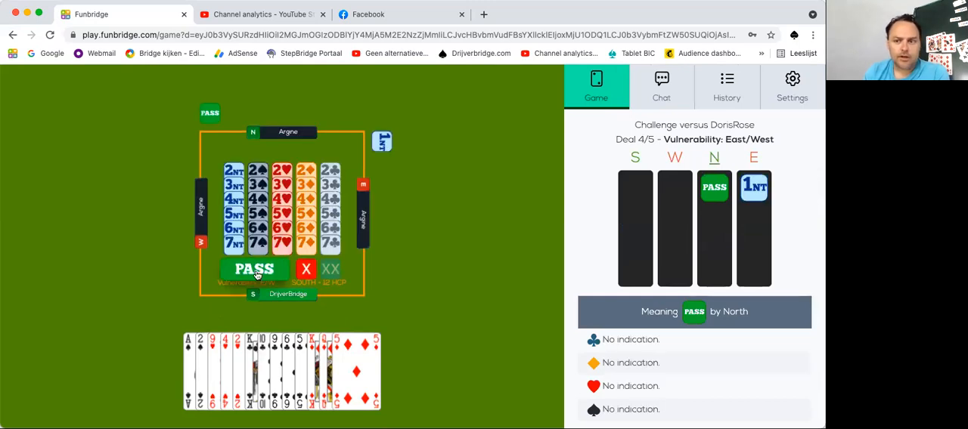
Step: Pass three times through deal 4's auction and accept East declaring 3♠
click(254, 269)
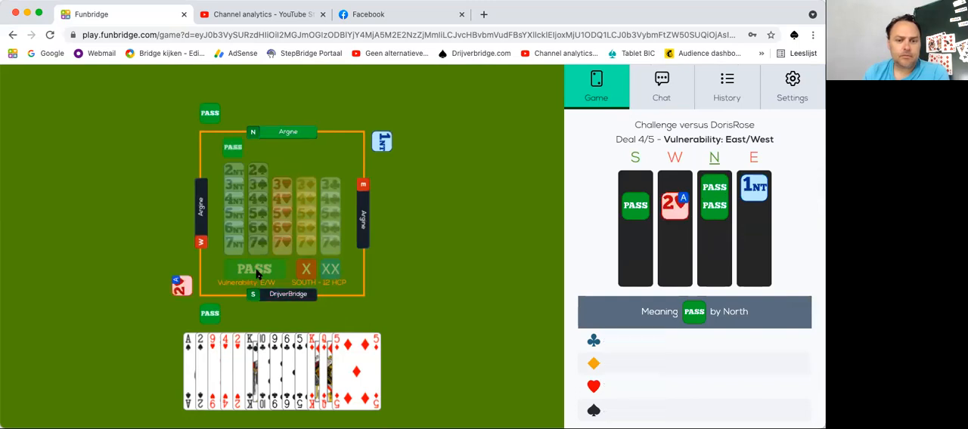
click(254, 269)
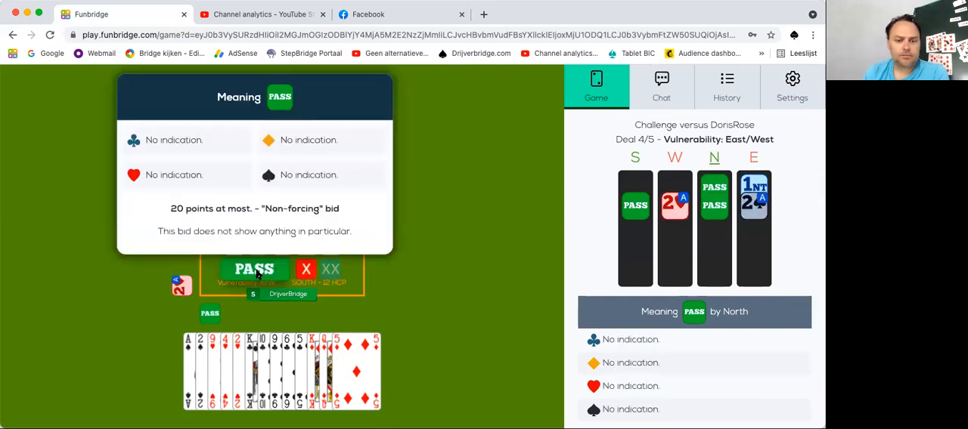
click(254, 269)
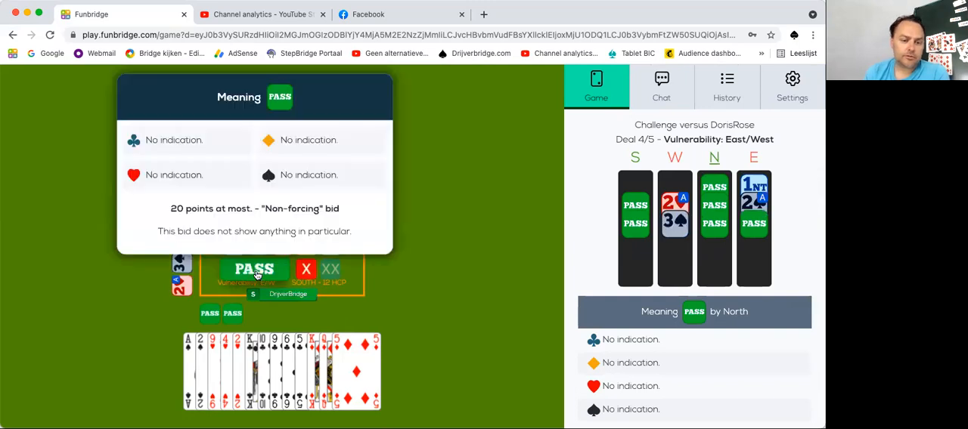
click(254, 269)
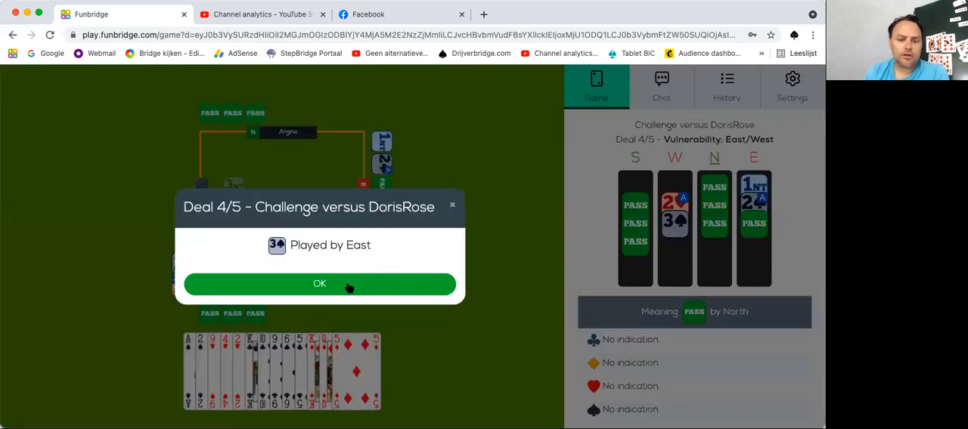
click(319, 284)
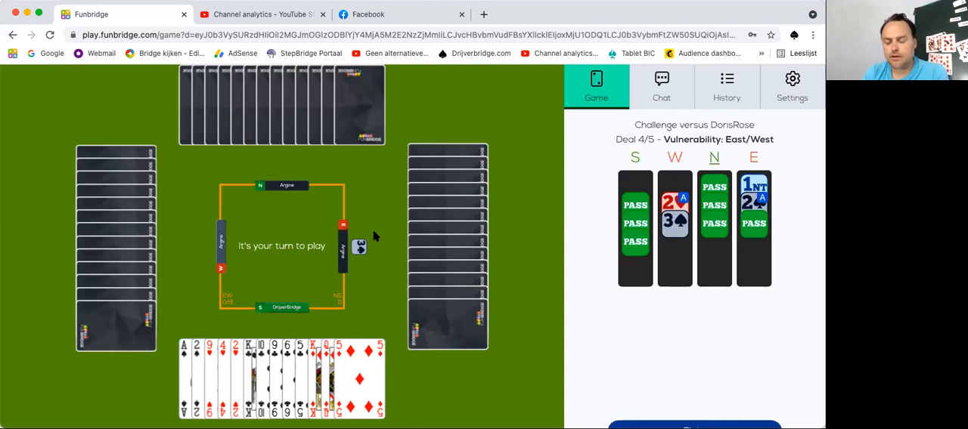
mouse_move(360, 254)
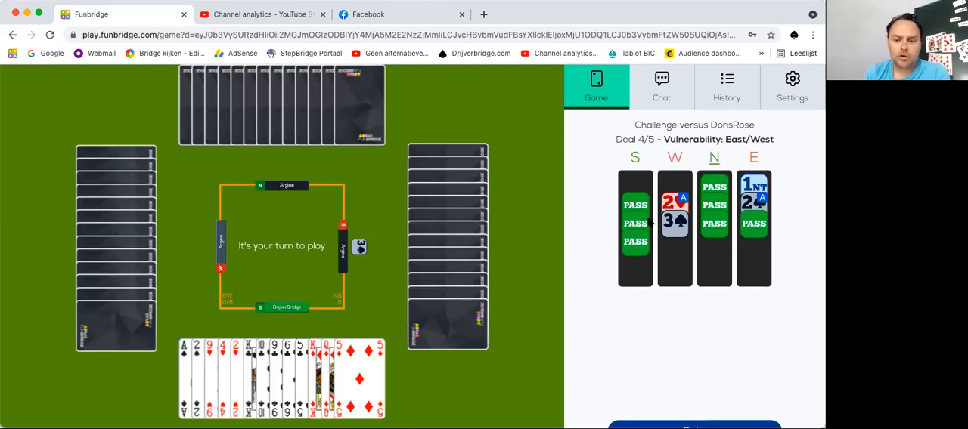
Step: Defend East's 3♠ from the South hand until deal 4 is finished and all hands shown
click(674, 221)
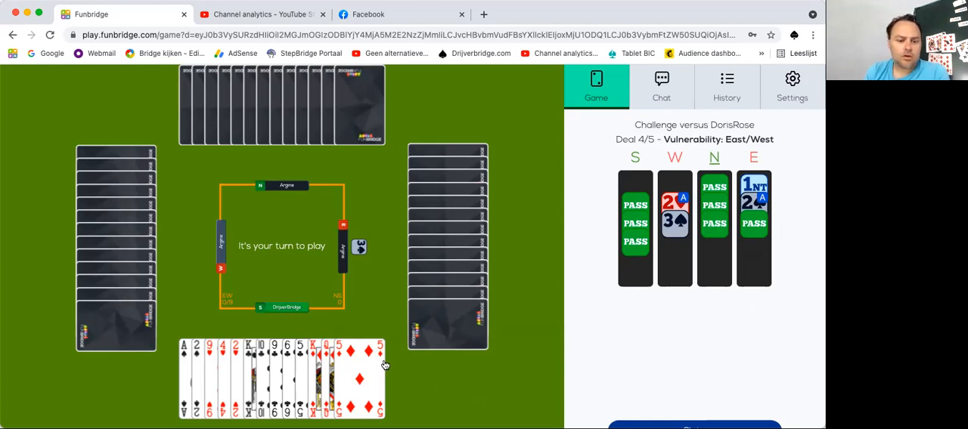
mouse_move(371, 275)
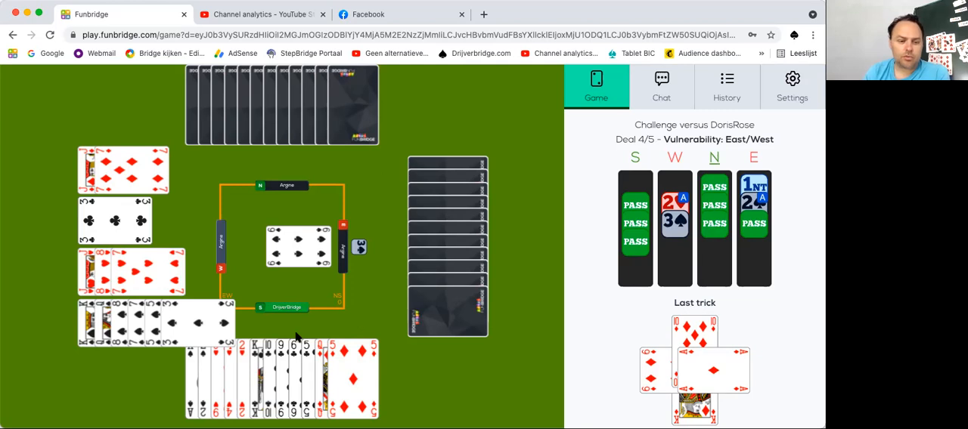
mouse_move(284, 309)
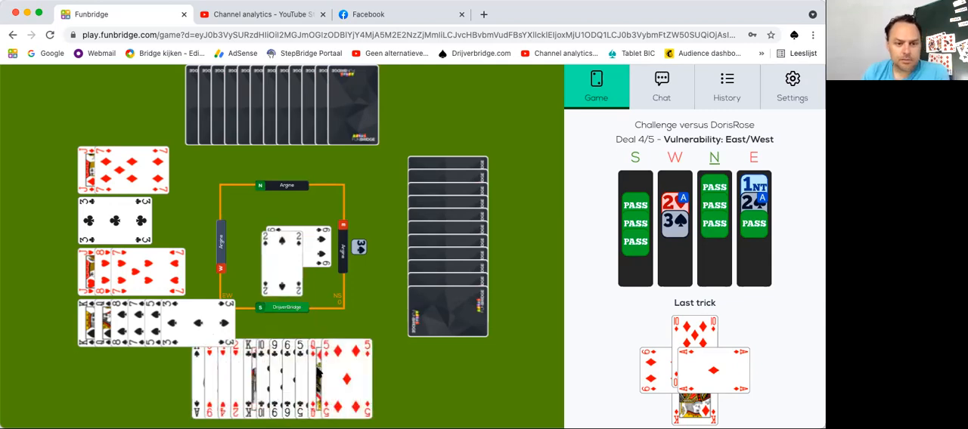
mouse_move(378, 307)
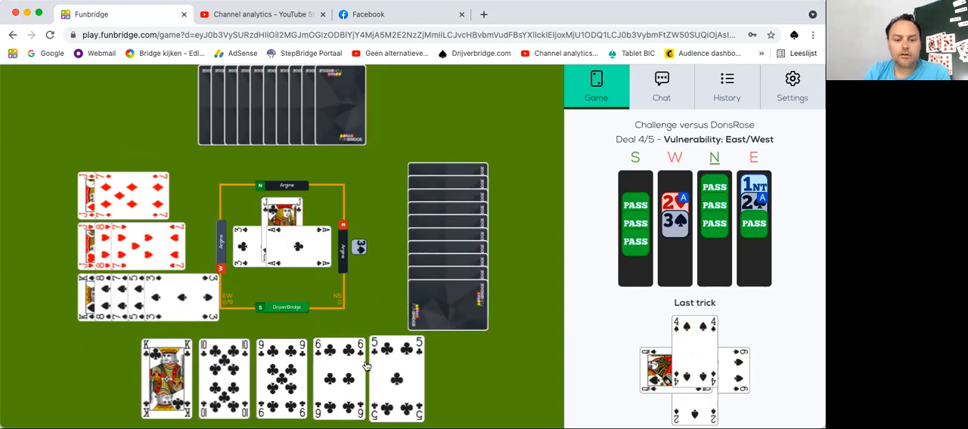
click(396, 378)
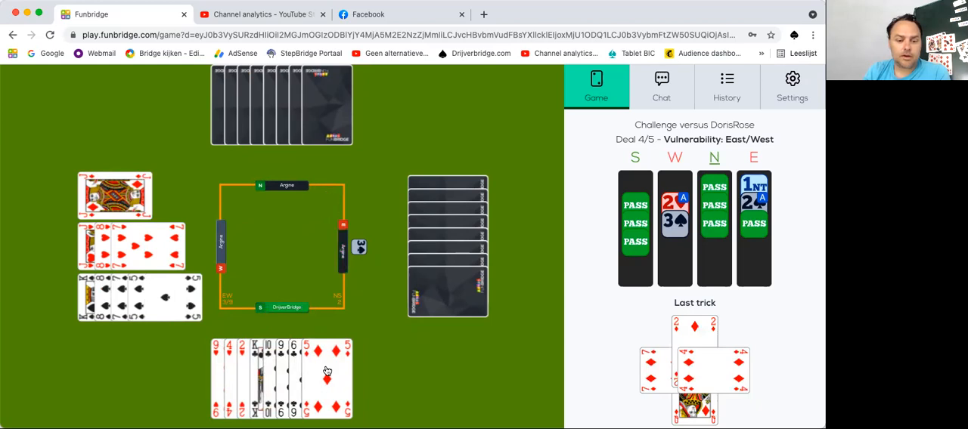
click(327, 379)
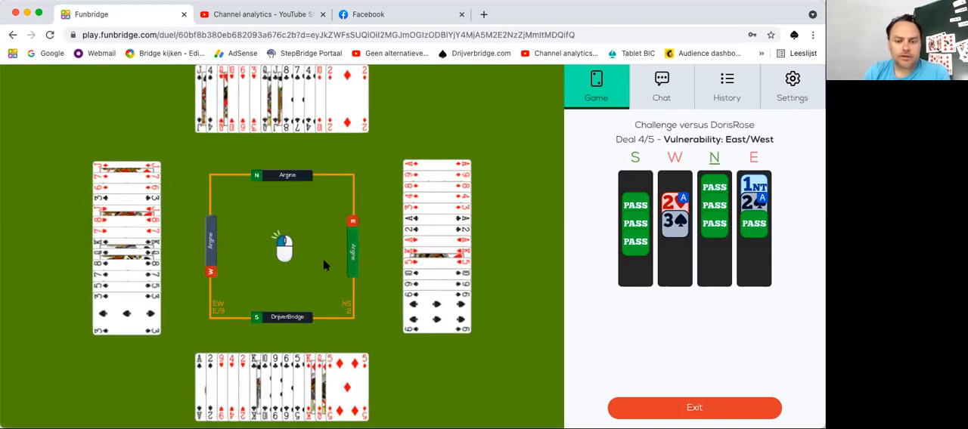
click(694, 408)
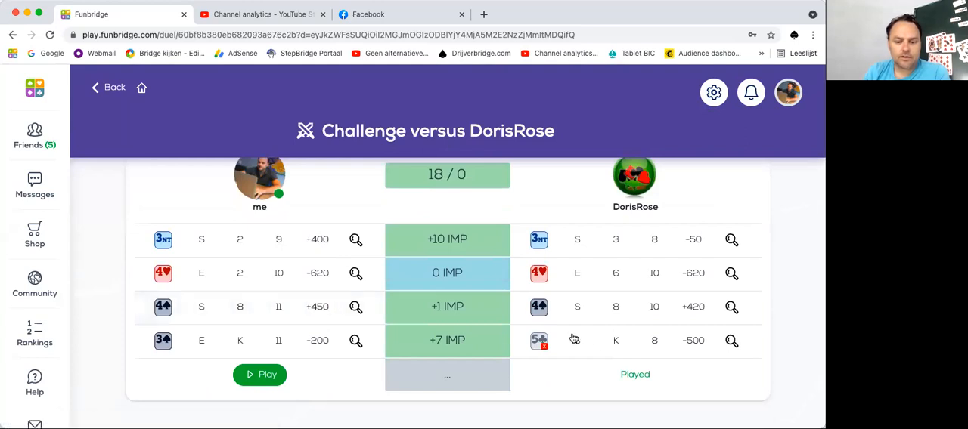
click(731, 340)
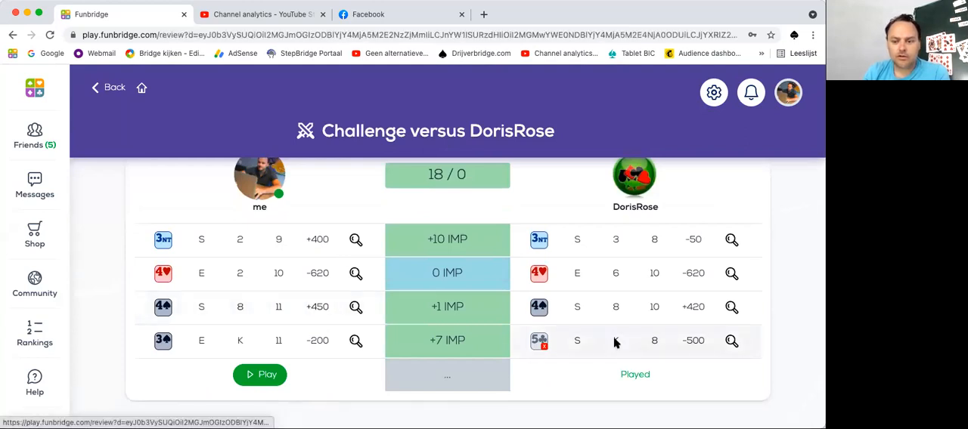
click(730, 342)
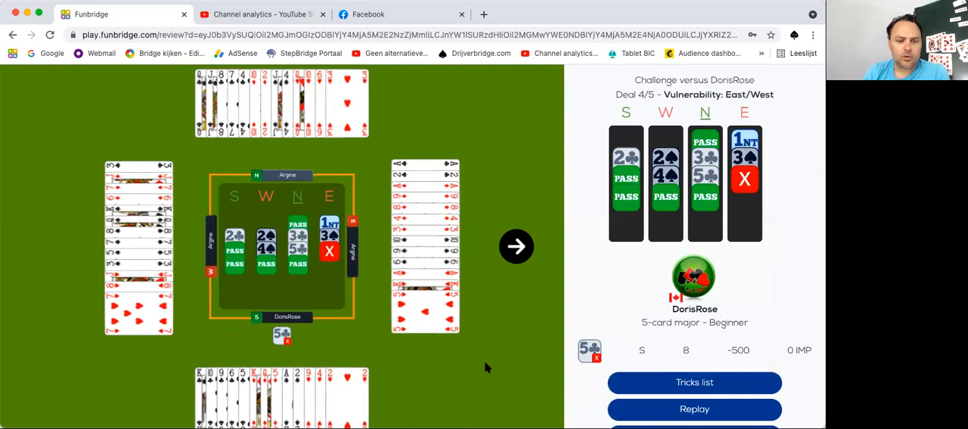
click(330, 224)
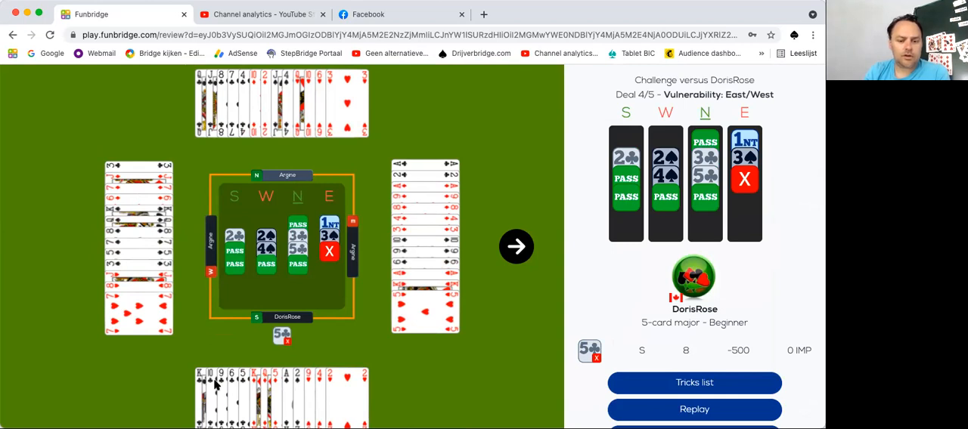
mouse_move(414, 342)
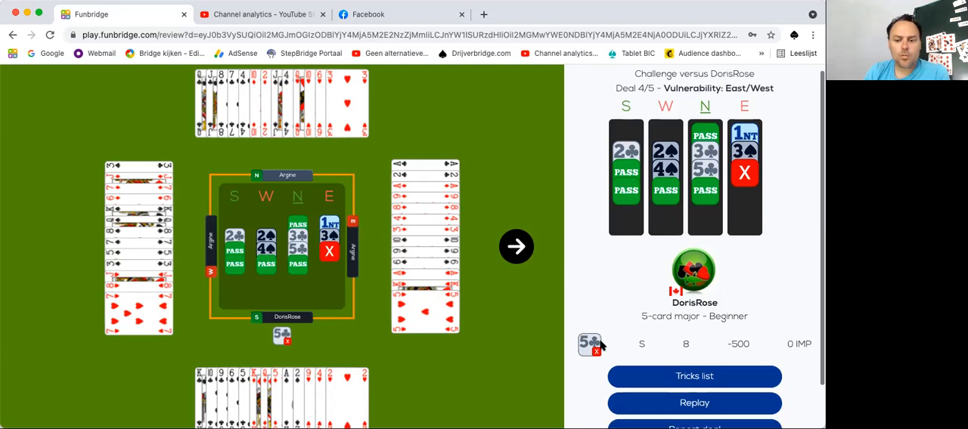
scroll(down, 3)
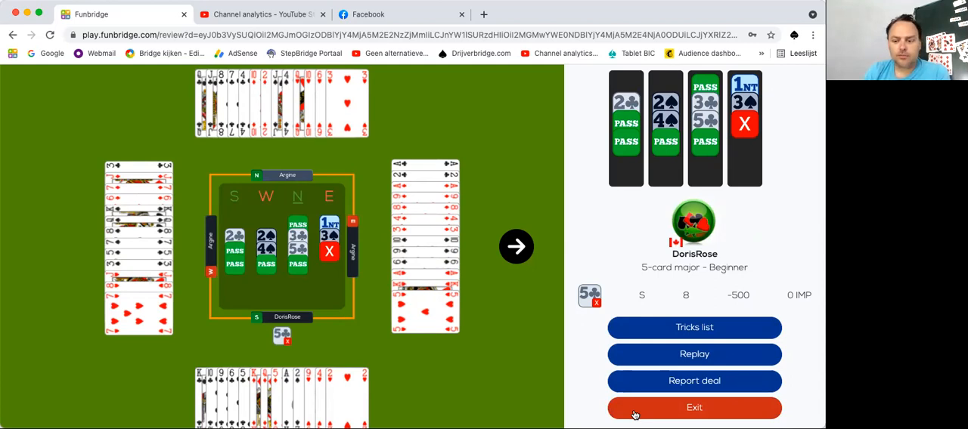
Step: Exit the deal review and start deal 5, the final deal of the challenge
click(692, 409)
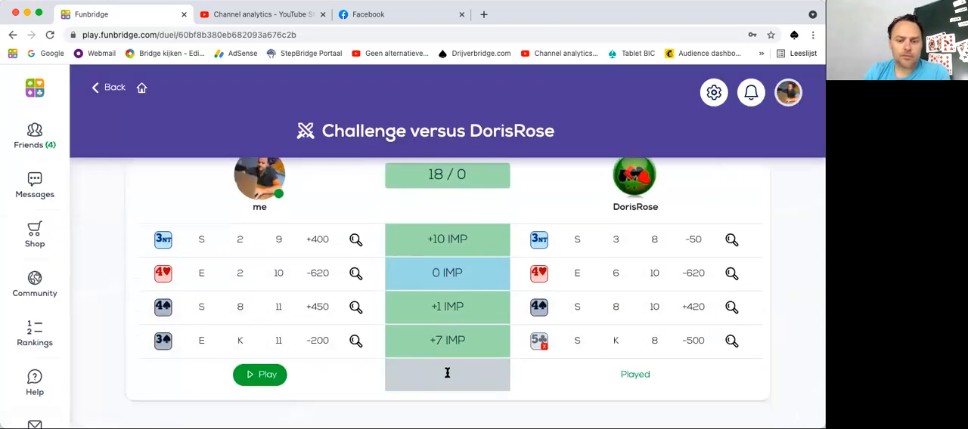
click(260, 375)
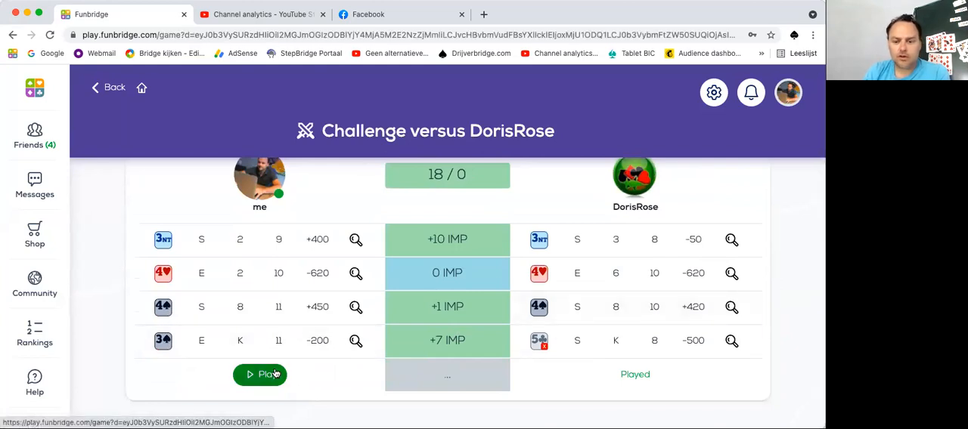
click(260, 375)
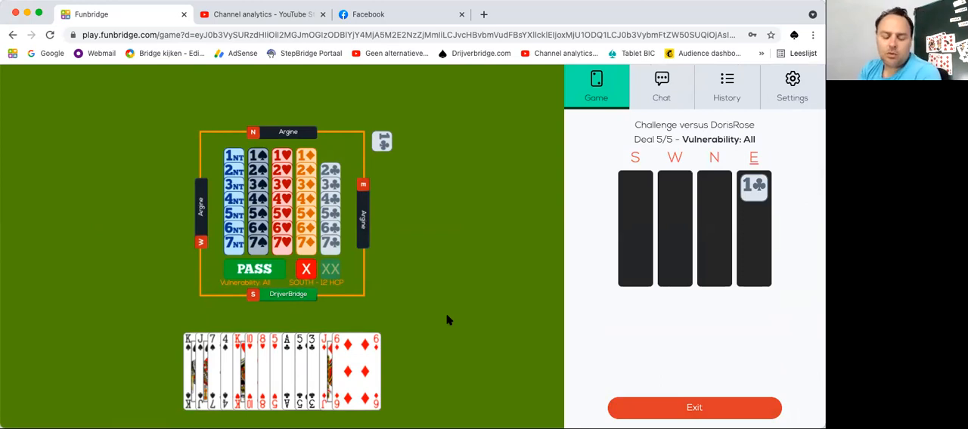
mouse_move(380, 212)
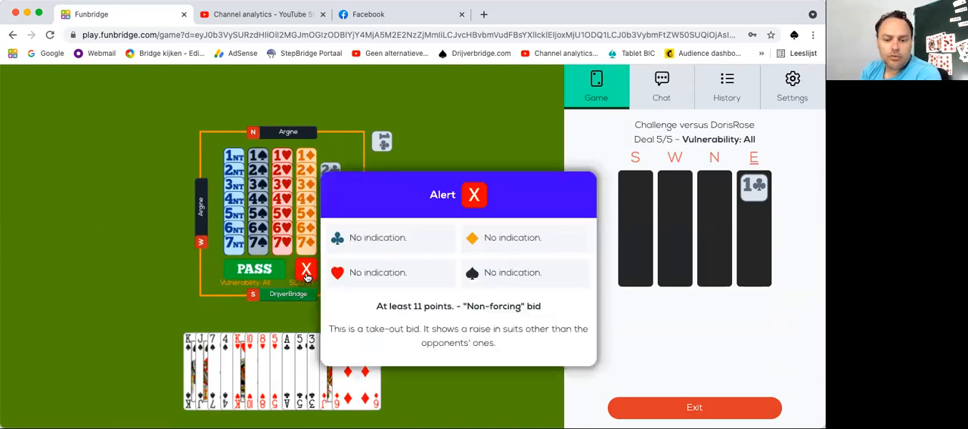
Step: Double East's 1♣ opening and accept North declaring 1NT on deal 5
click(475, 195)
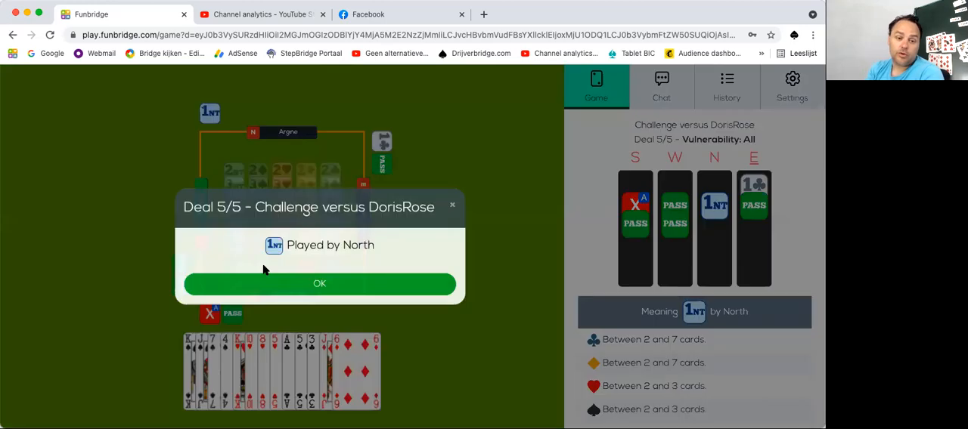
click(319, 284)
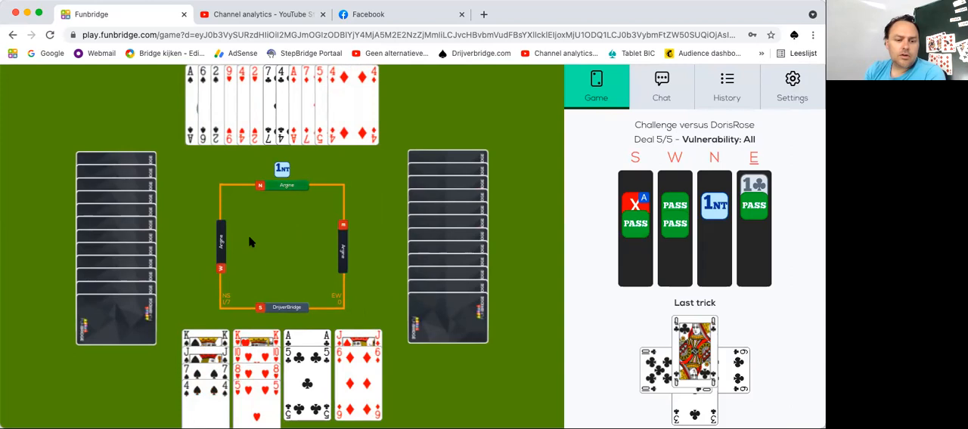
mouse_move(228, 218)
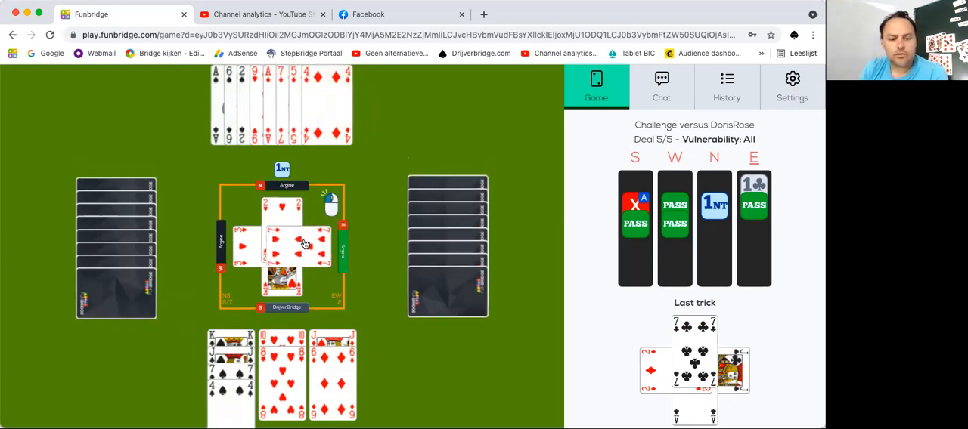
Step: Play North's 1NT from both hands until the End? prompt offers East-West the rest
click(303, 242)
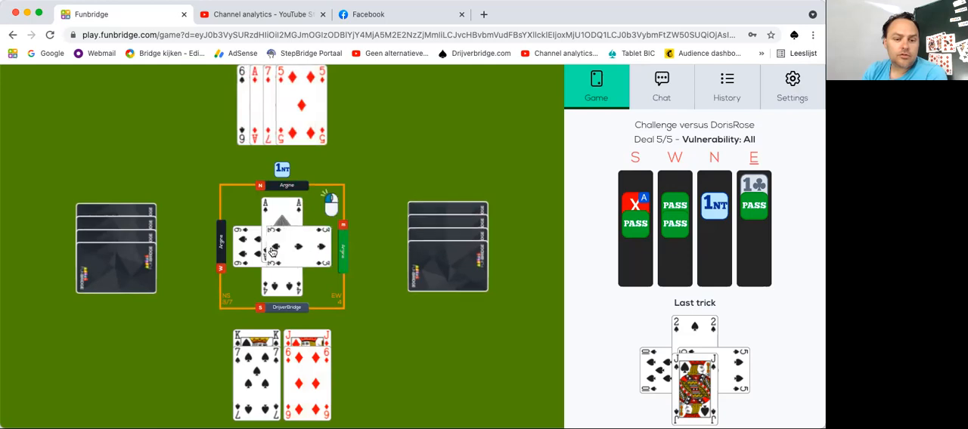
click(272, 252)
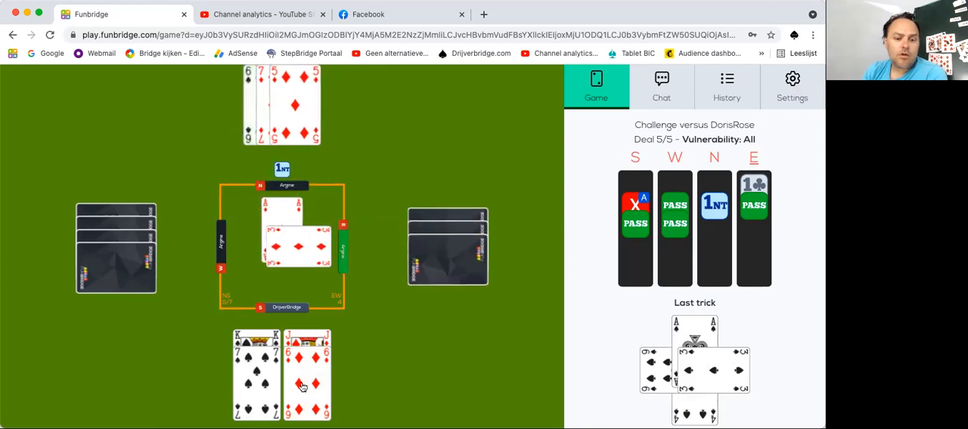
click(307, 381)
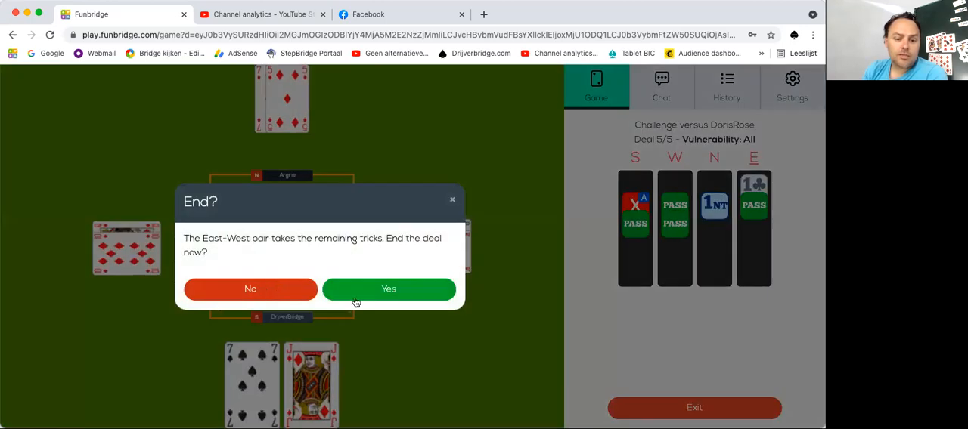
click(389, 289)
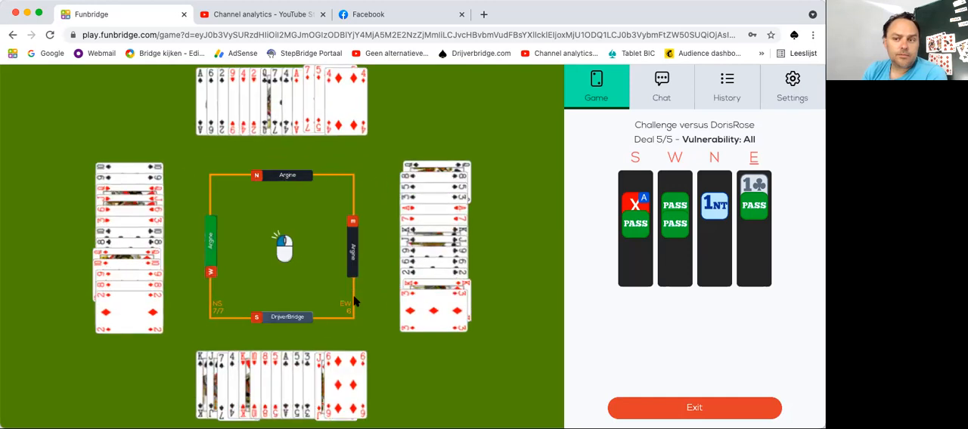
click(693, 408)
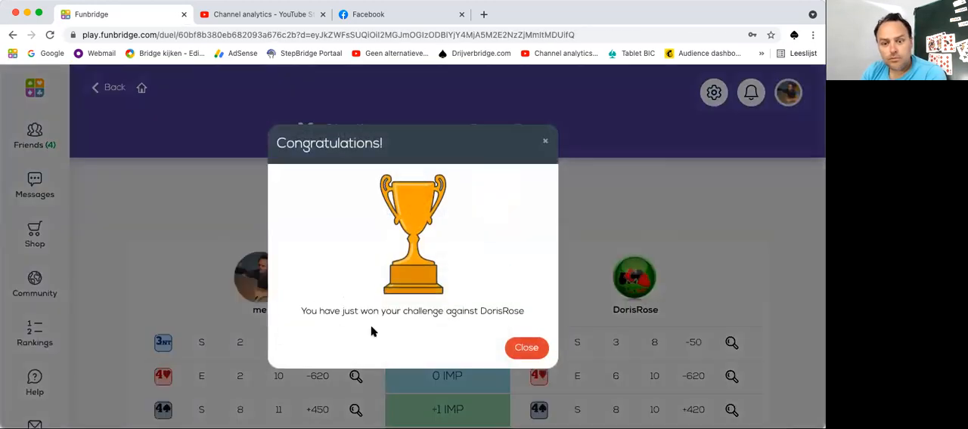
mouse_move(526, 348)
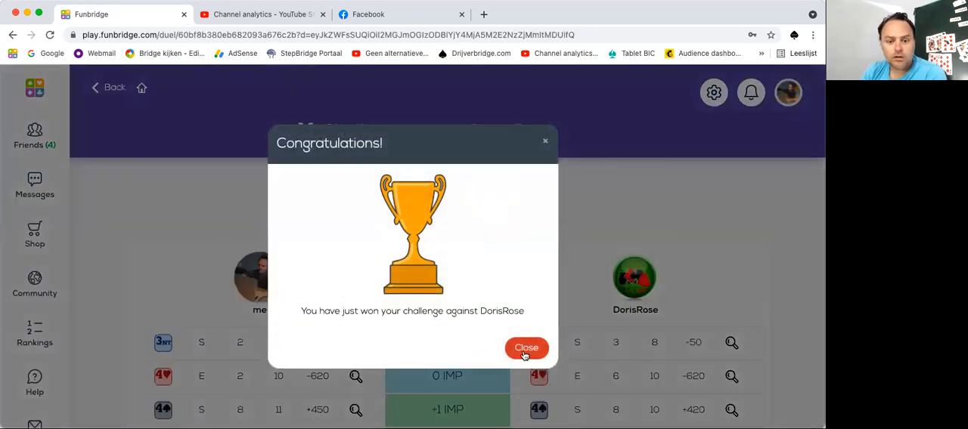
click(526, 347)
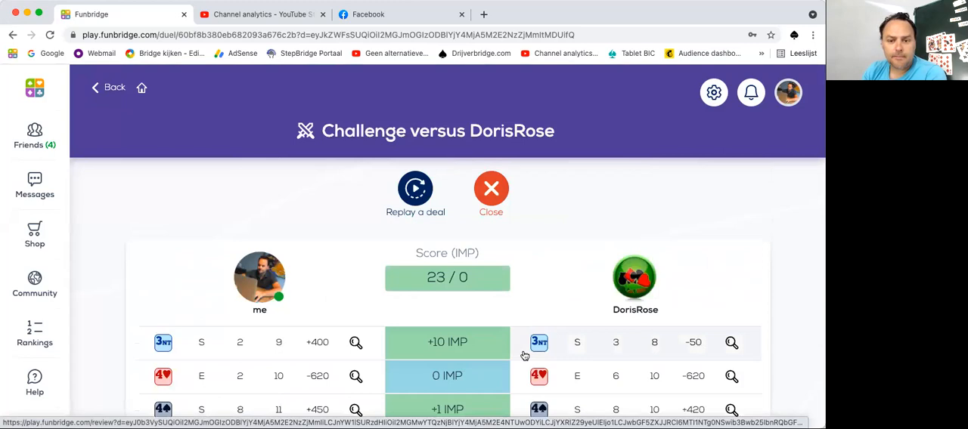
mouse_move(573, 245)
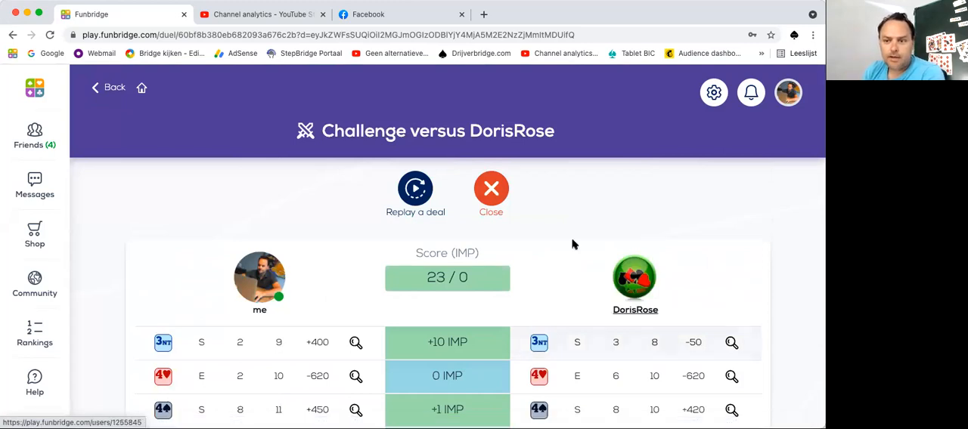